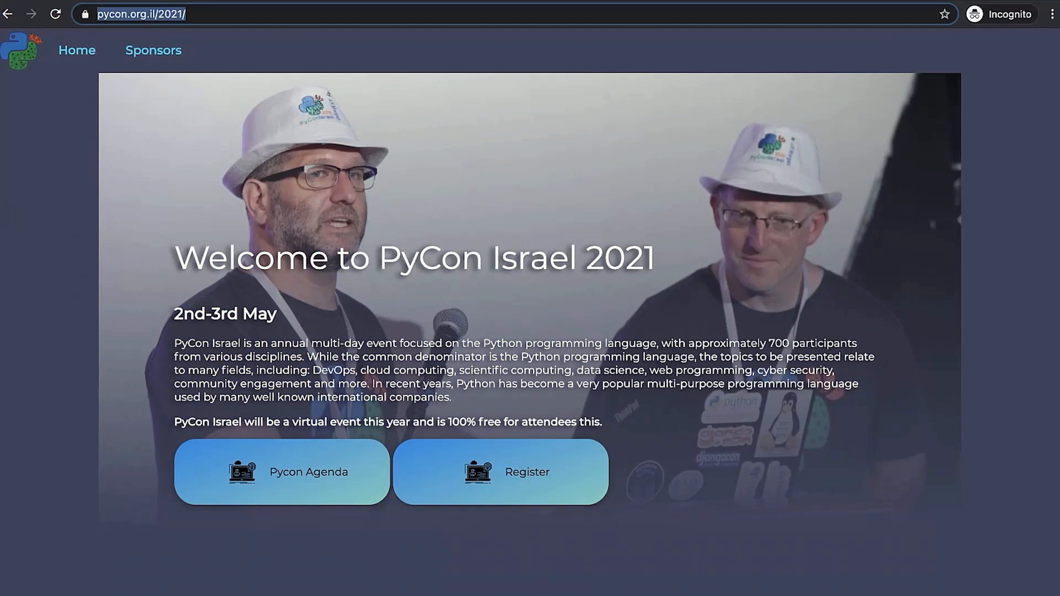
Search GitHub for vmn and scroll the final-israel/vmn README to its install instructions.
text(github.com)
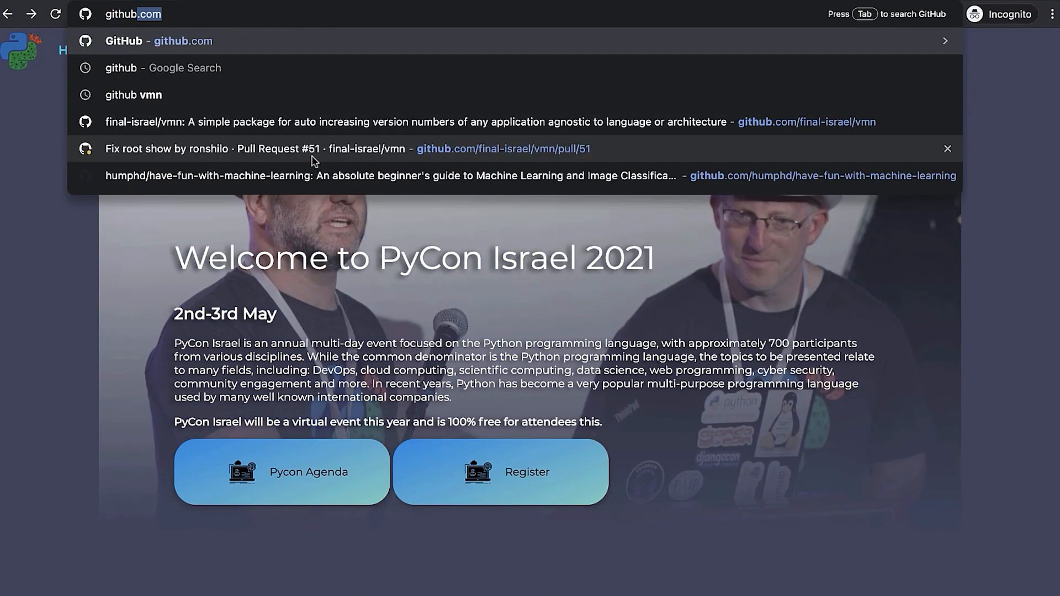
key(Enter)
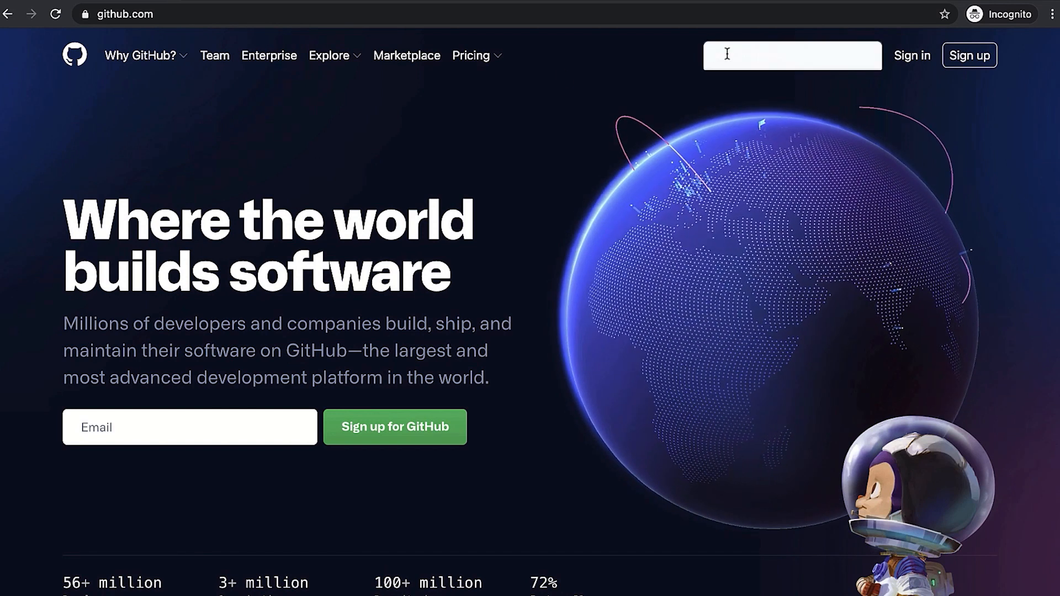
text(vmn)
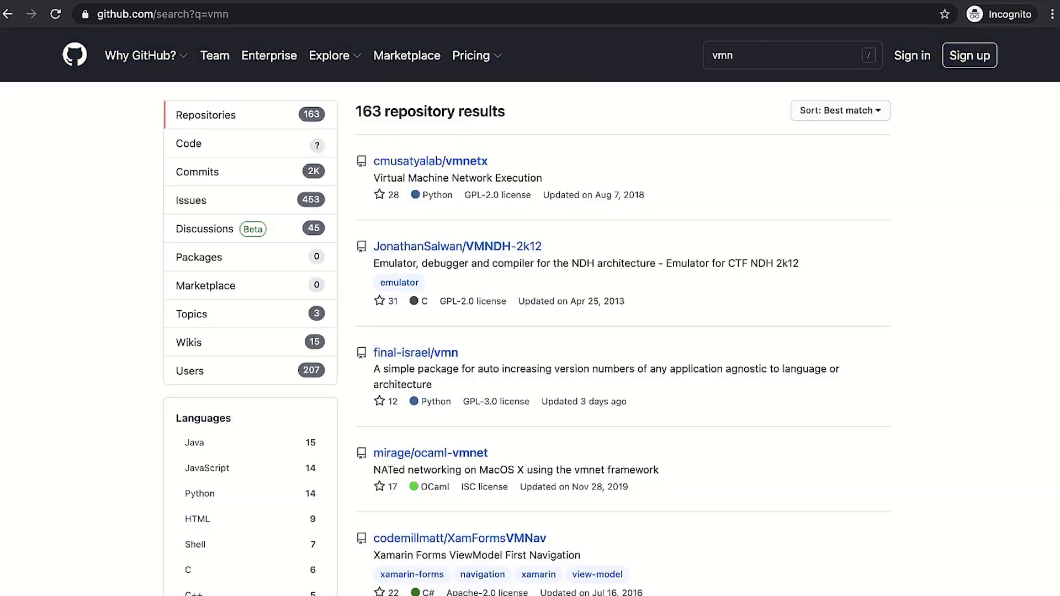
mouse_move(399, 362)
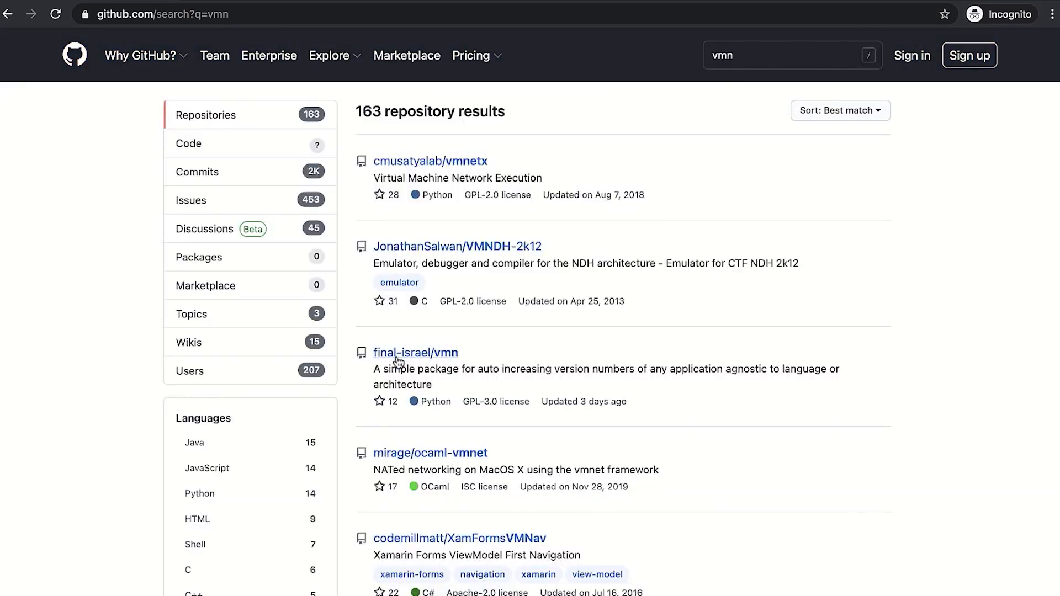
click(444, 352)
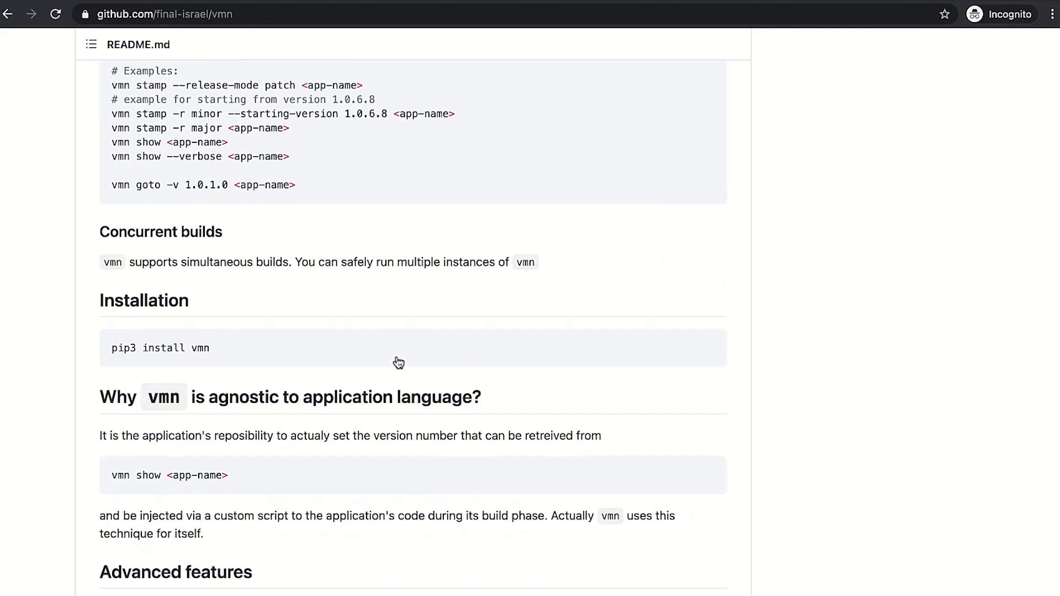
scroll(down, 3)
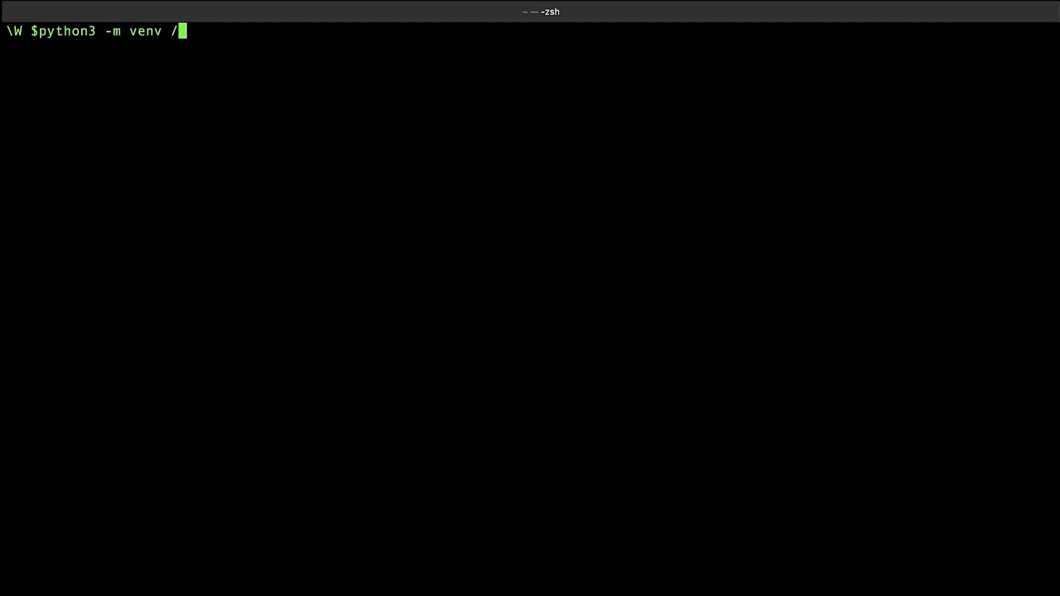
Create and activate a /tmp/venv virtual environment, install vmn 0.3.5, then clear the screen.
text(tmp/venv)
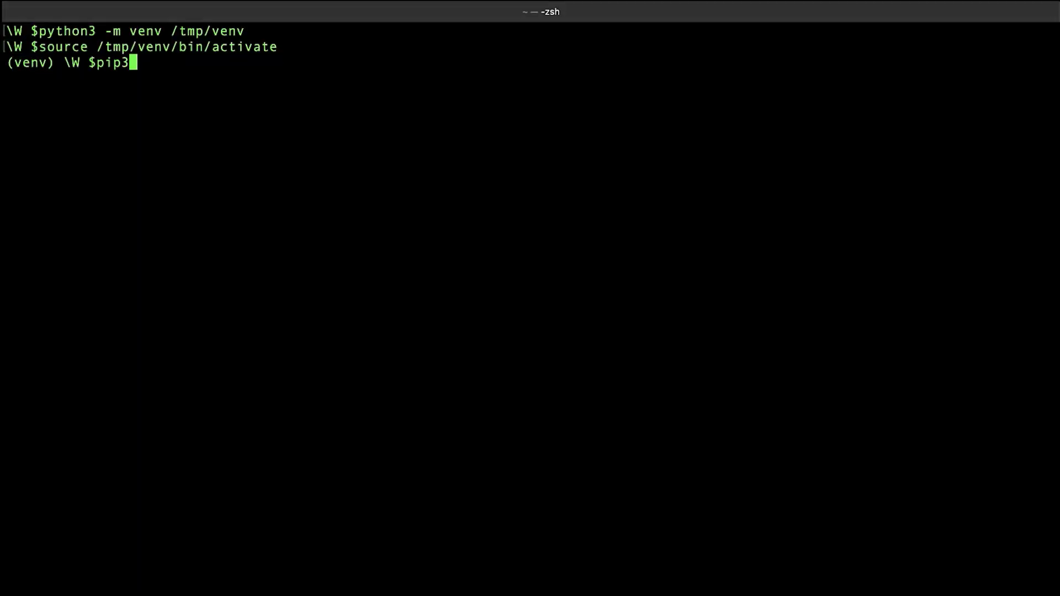
text(install vm)
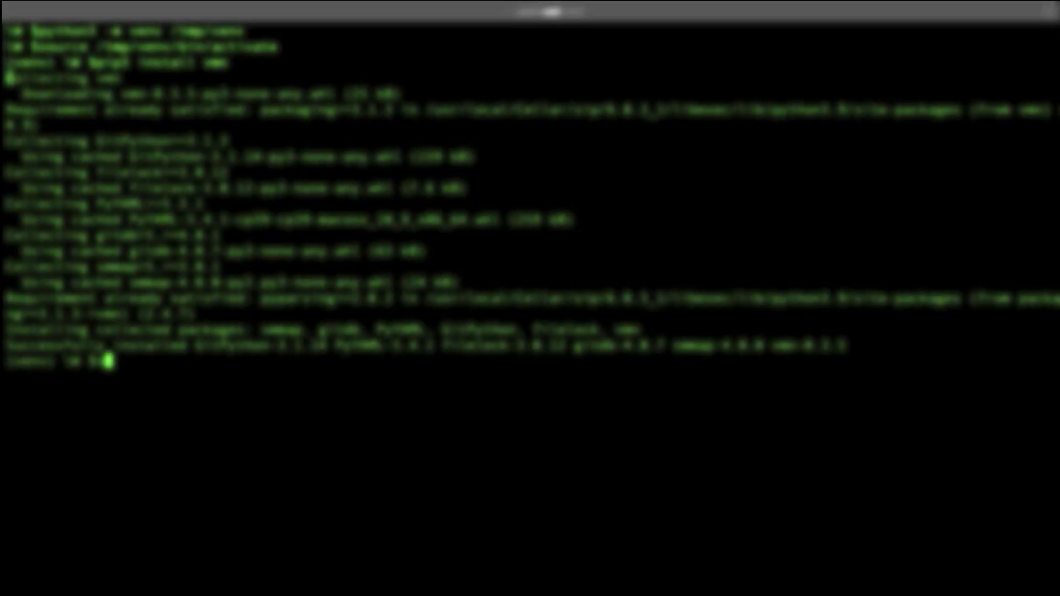
text(vmn --version)
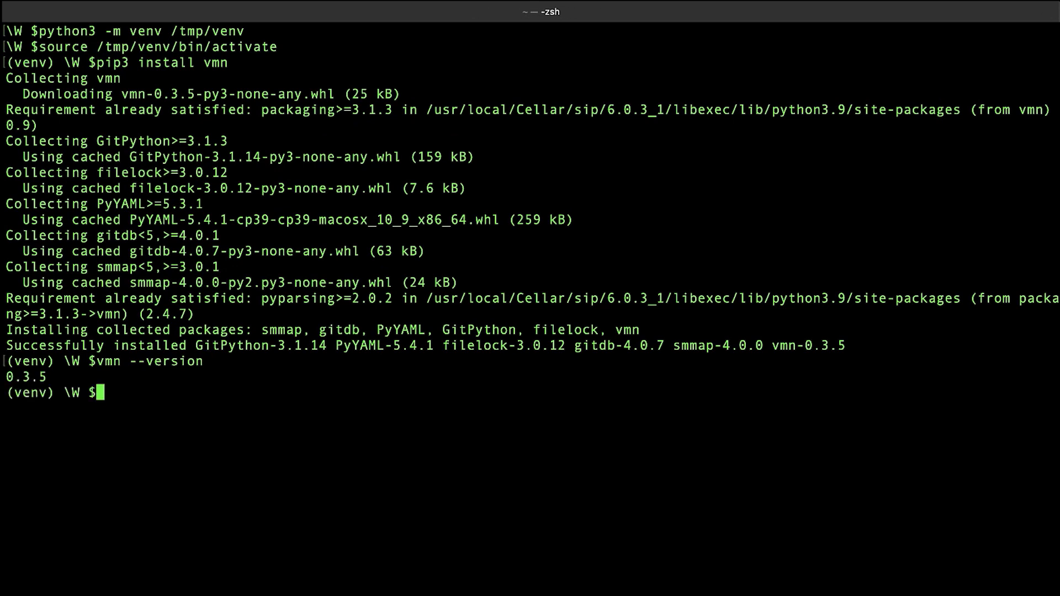
text(cl)
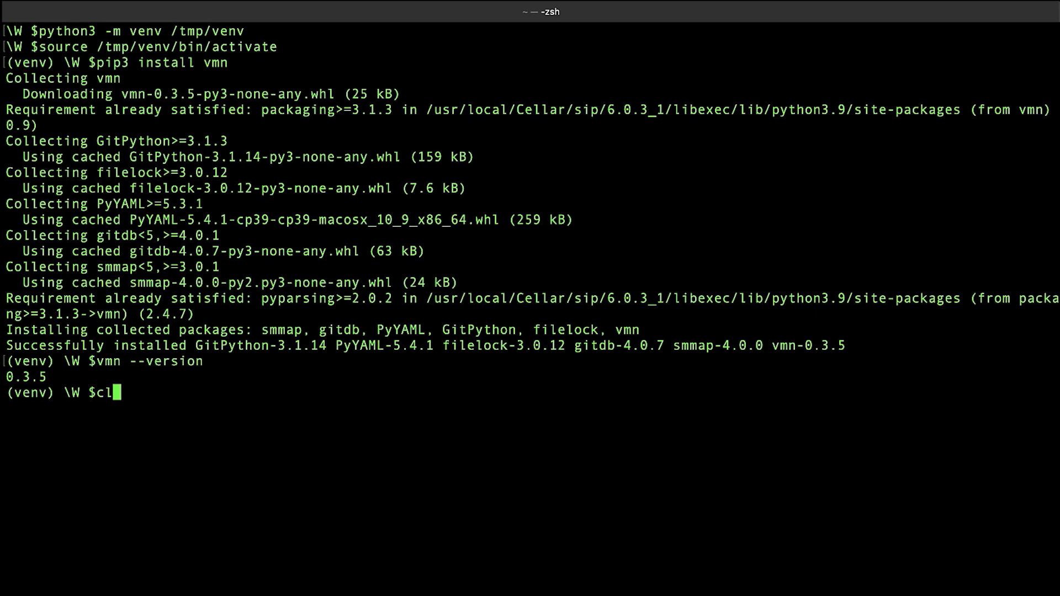
key(Enter)
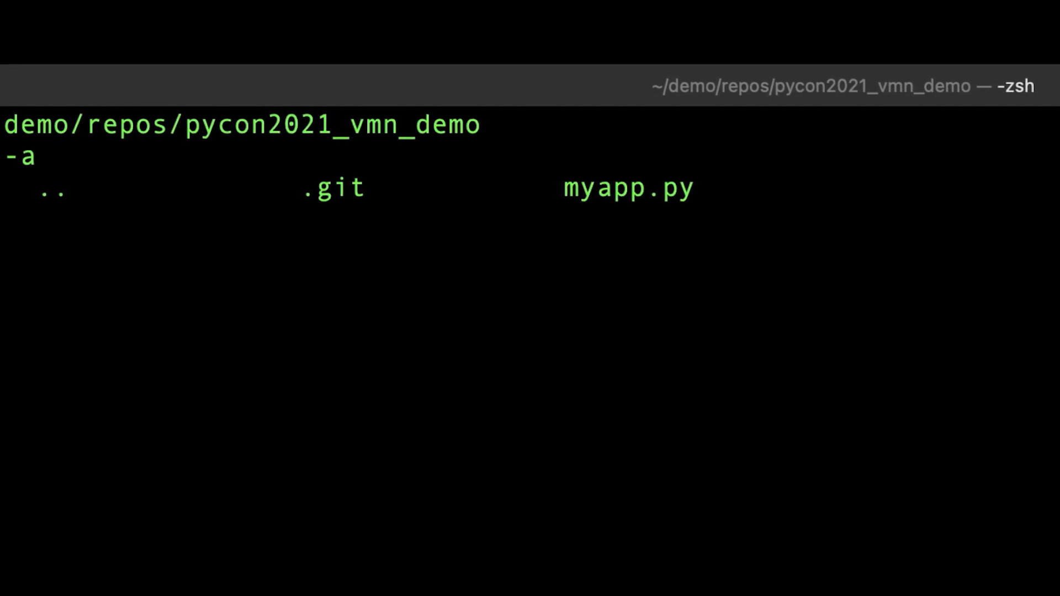
Run vmn -h in pycon2021_vmn_demo to list init, show, stamp and goto.
text(vm)
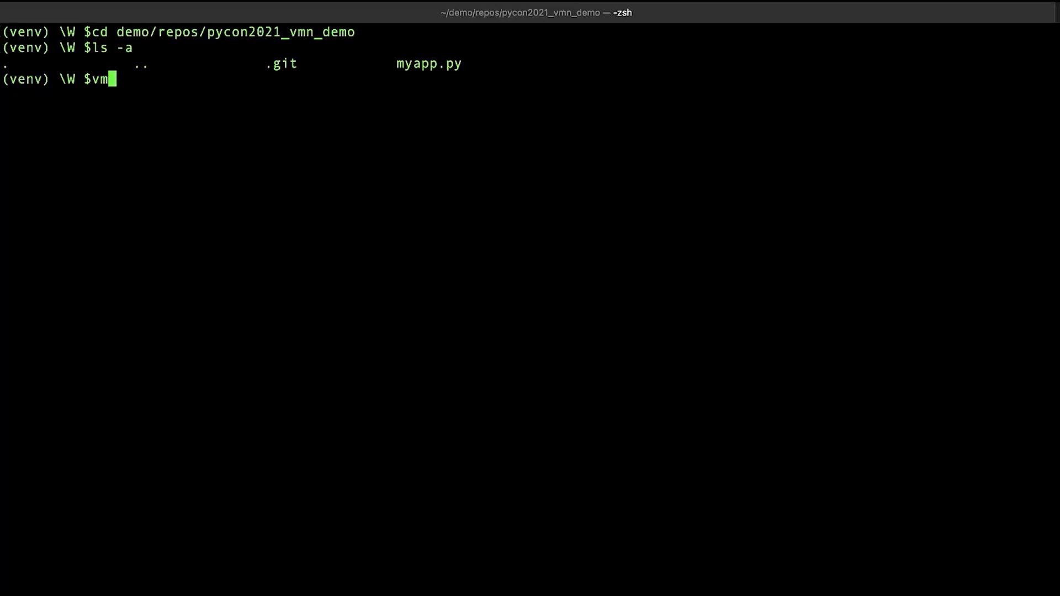
text(n -h)
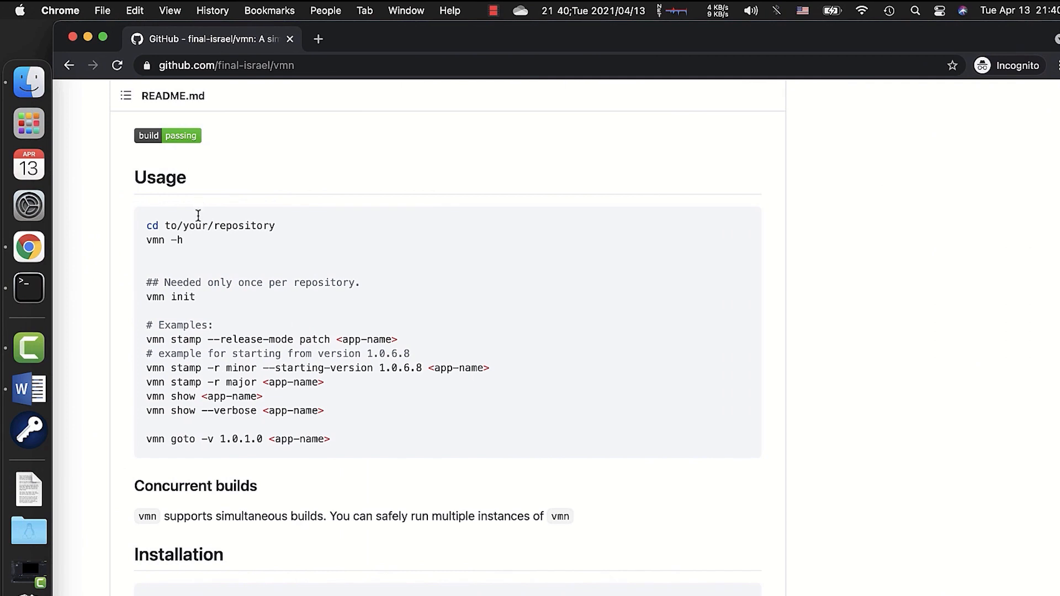
mouse_move(198, 298)
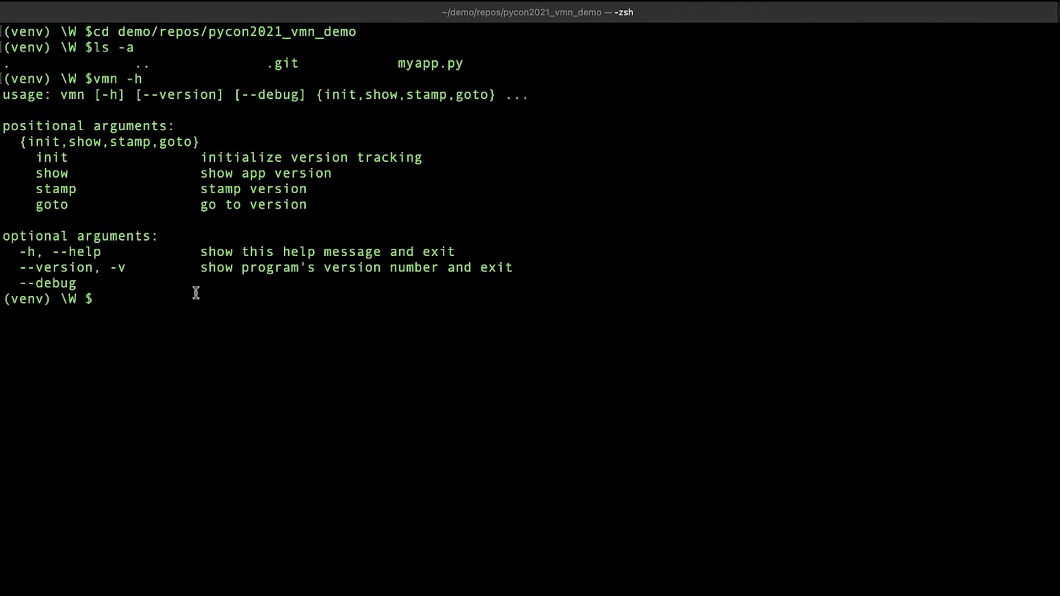
Run vmn init on pycon2021_vmn_demo and list its contents with ls -a.
text(v)
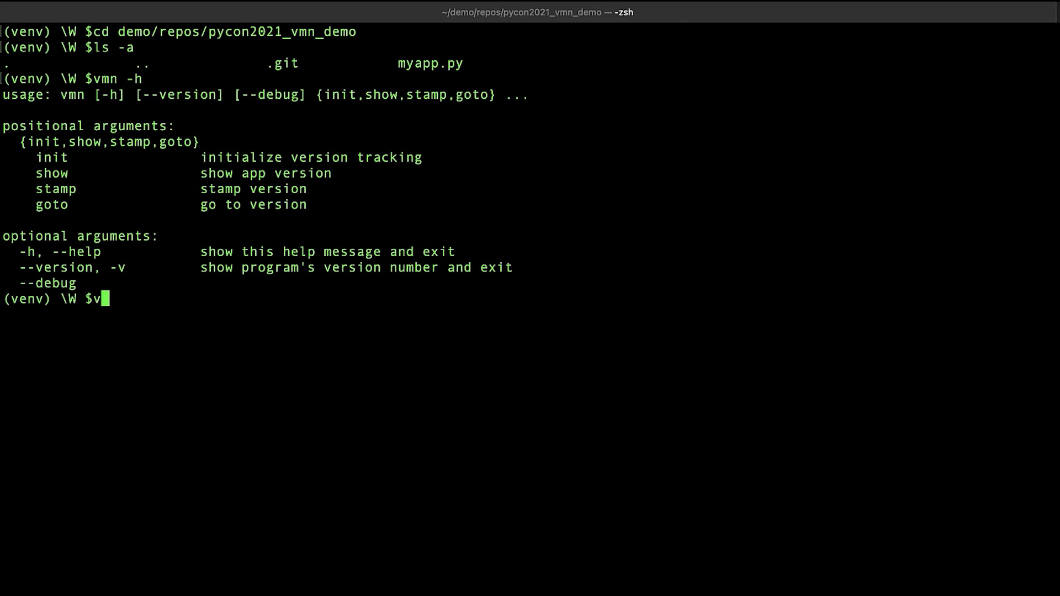
text(mn)
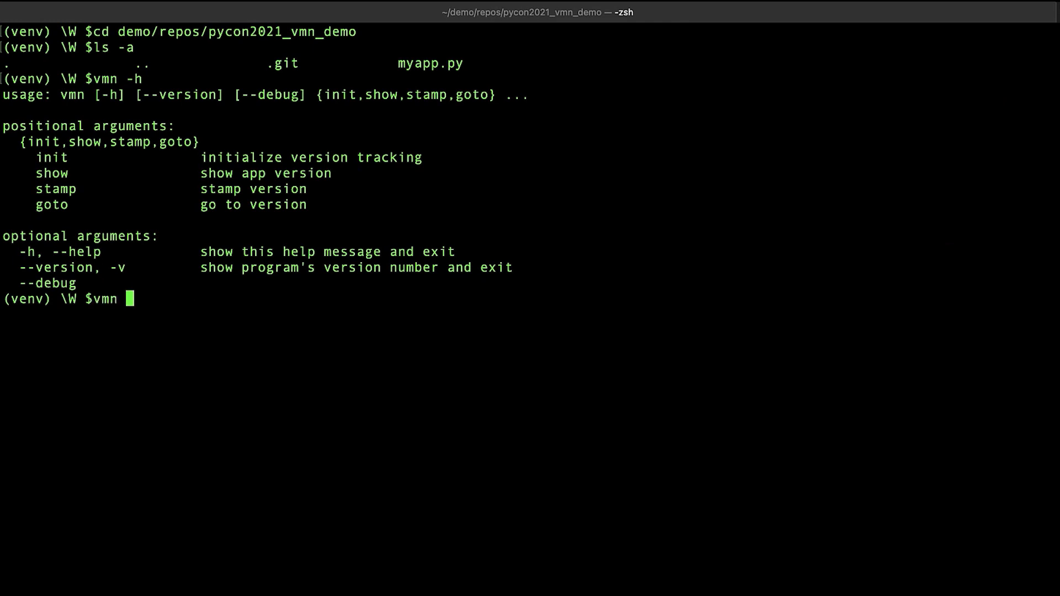
text(init)
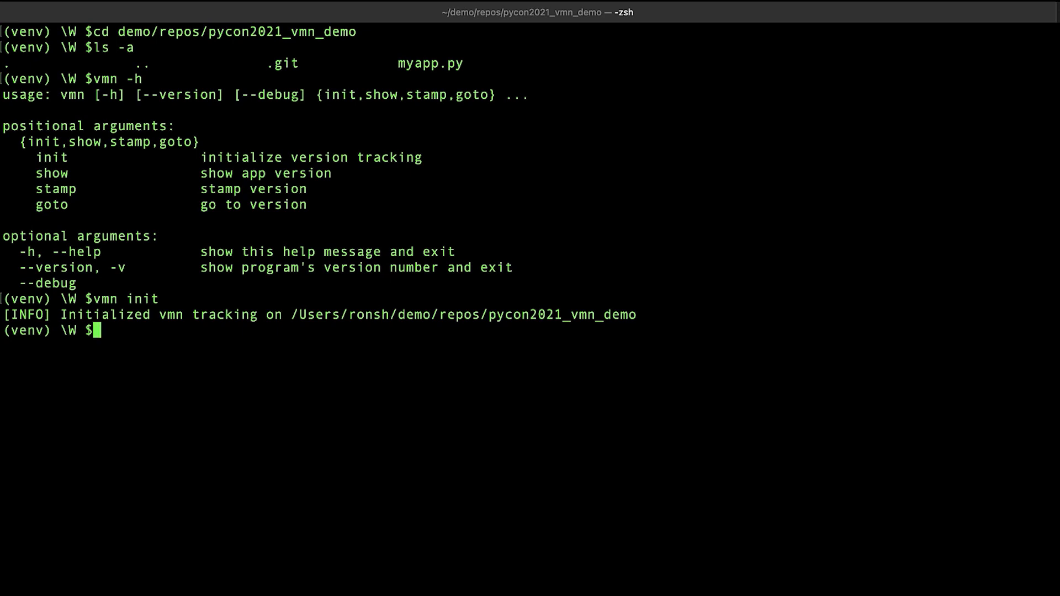
text(ls -a)
text(vmn)
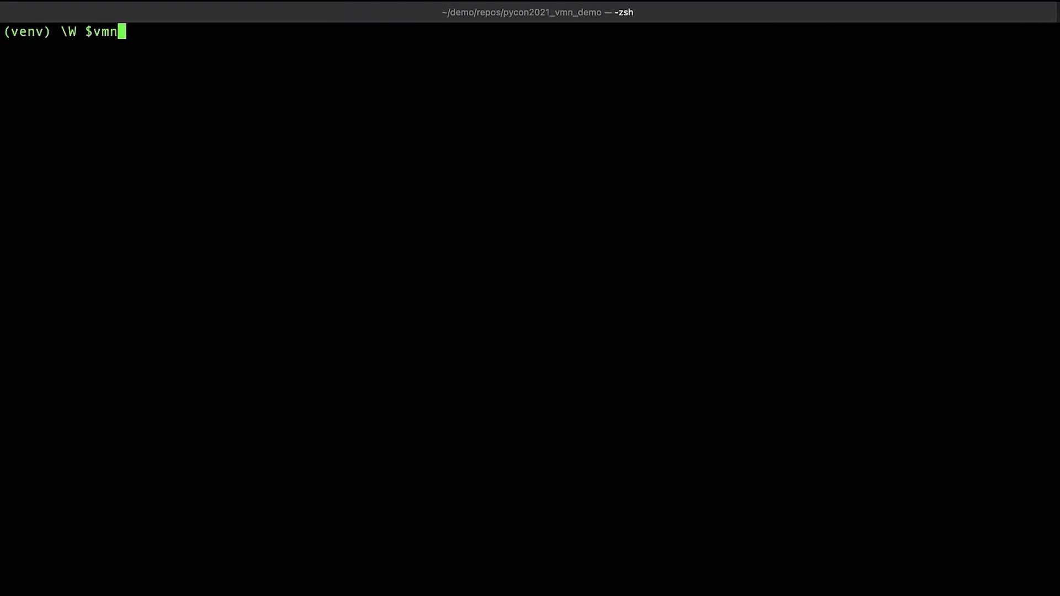
List vmn stamp options, then stamp myapp as a minor release from 1.14.0.
text(stamp -h)
text(vmn)
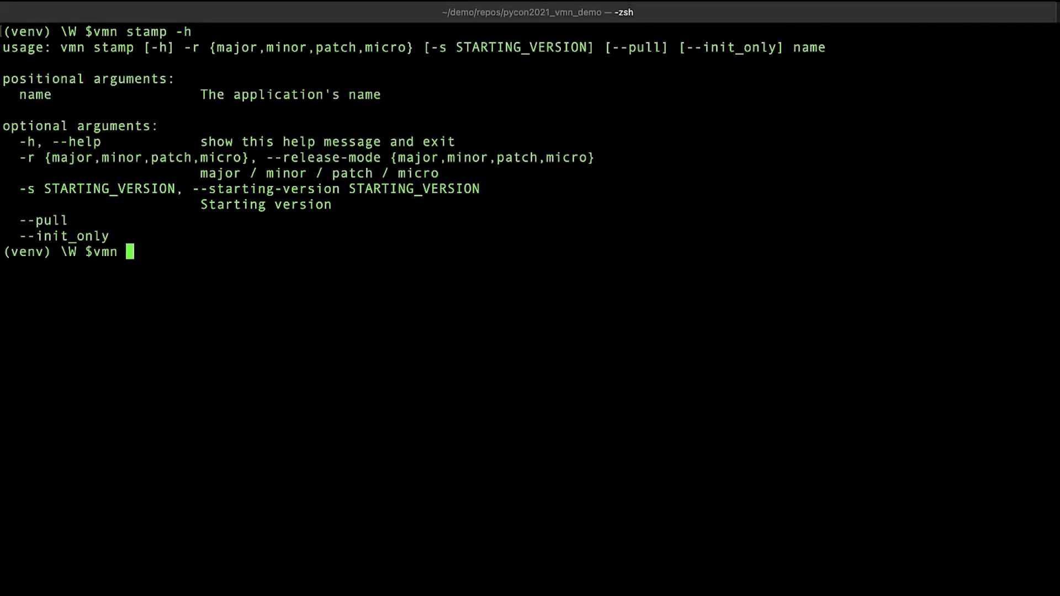
text(stamp)
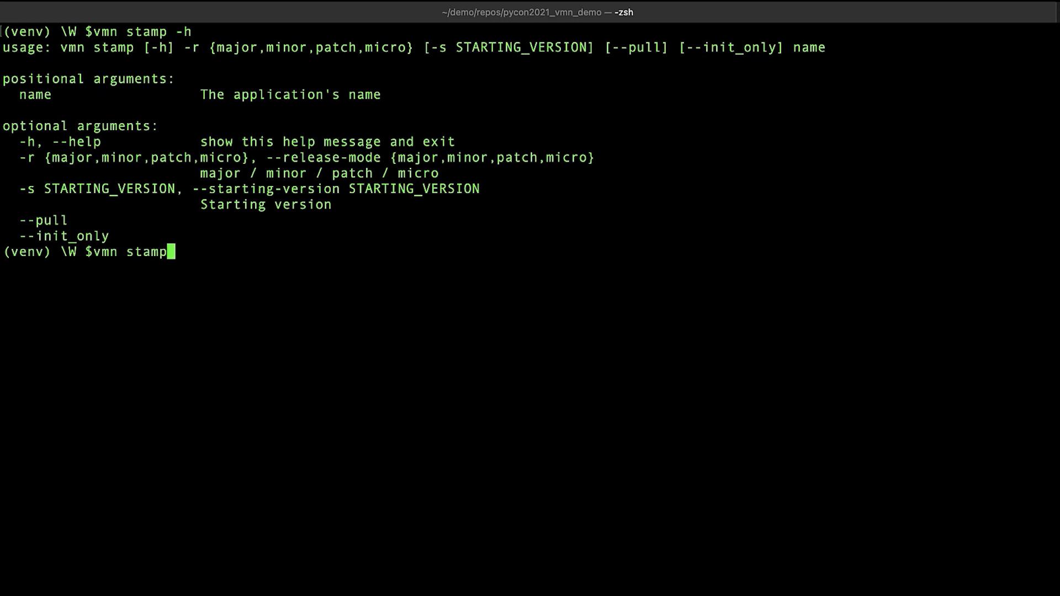
text(-r)
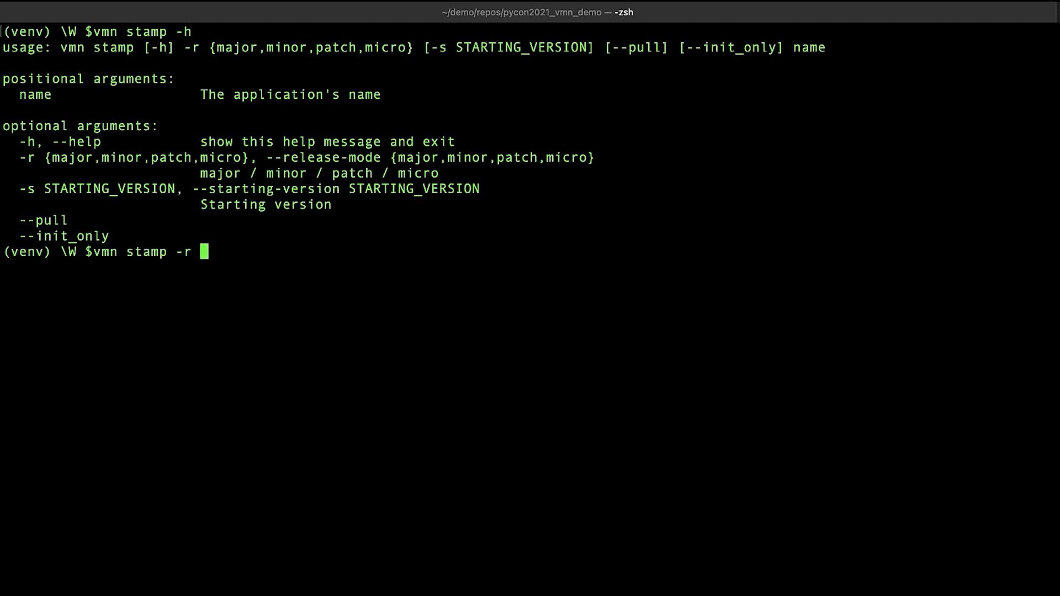
text(minor)
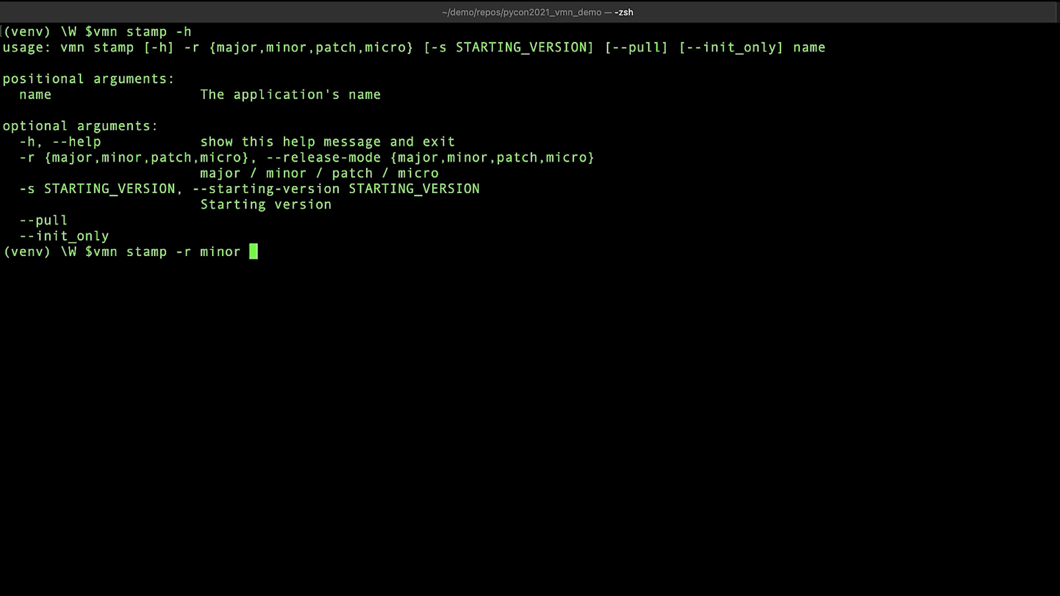
text(-s)
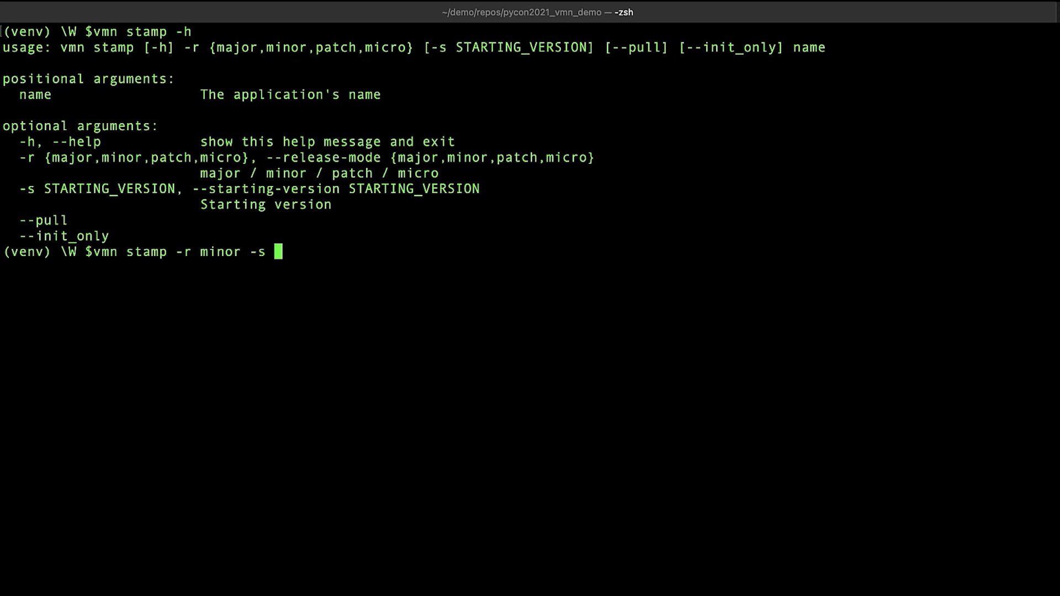
text(1.14)
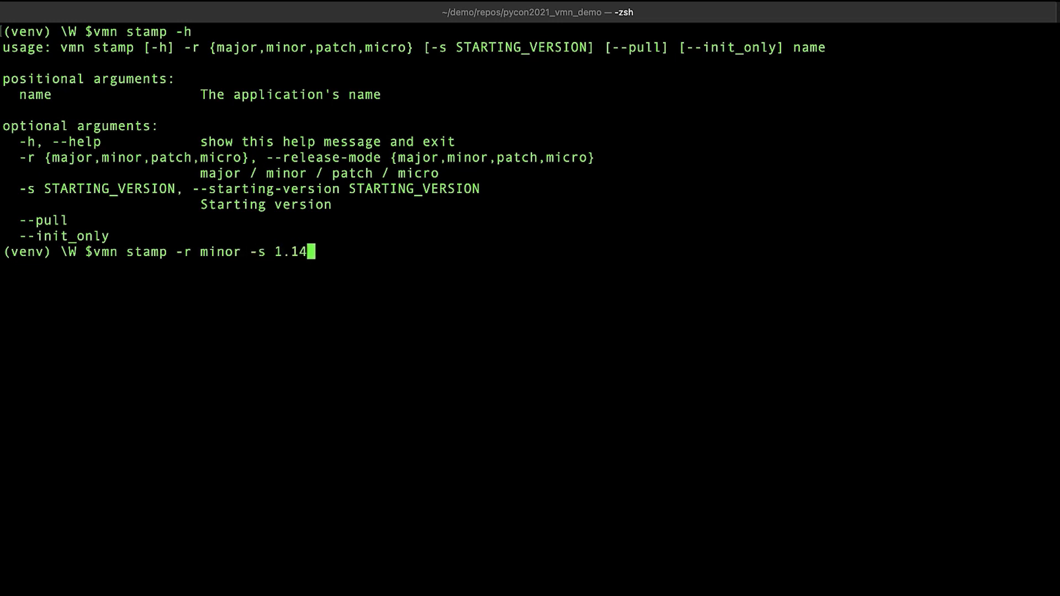
text(.0)
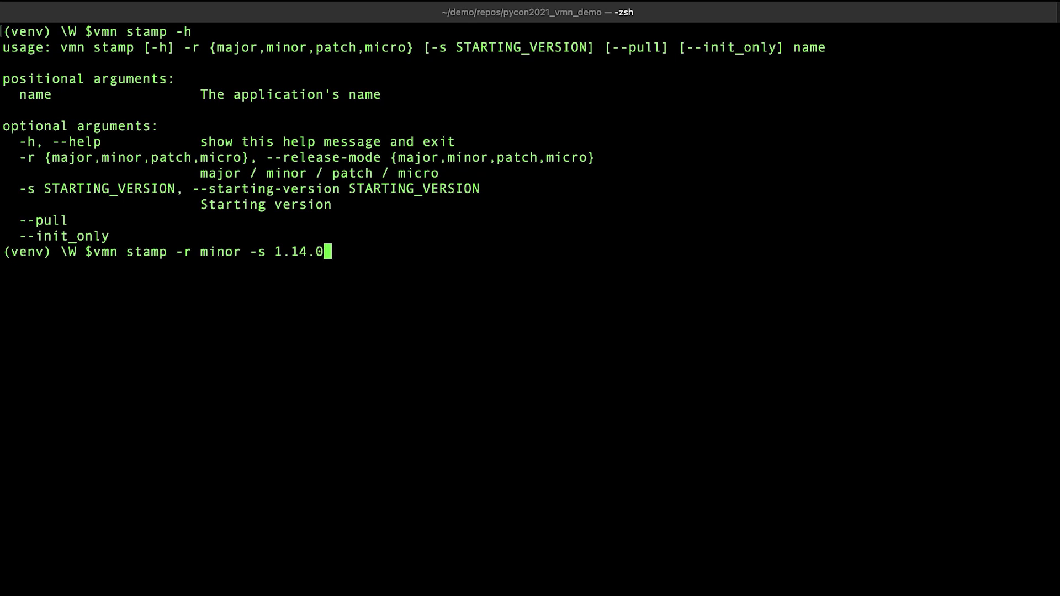
text(myap)
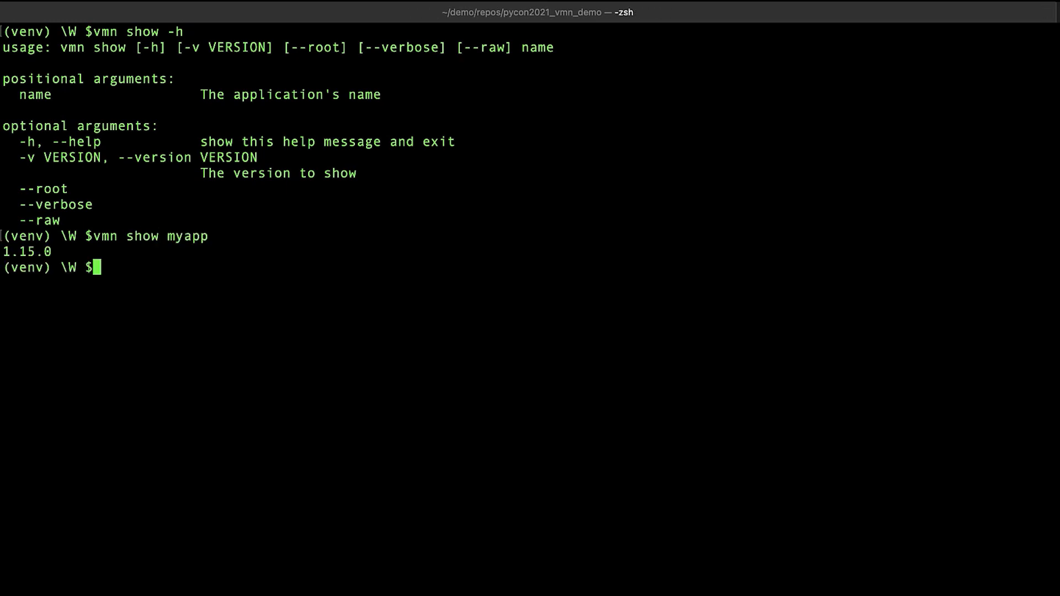
Print myapp's verbose version details and save them to my_version_info.yml.
text(vmn show --ver)
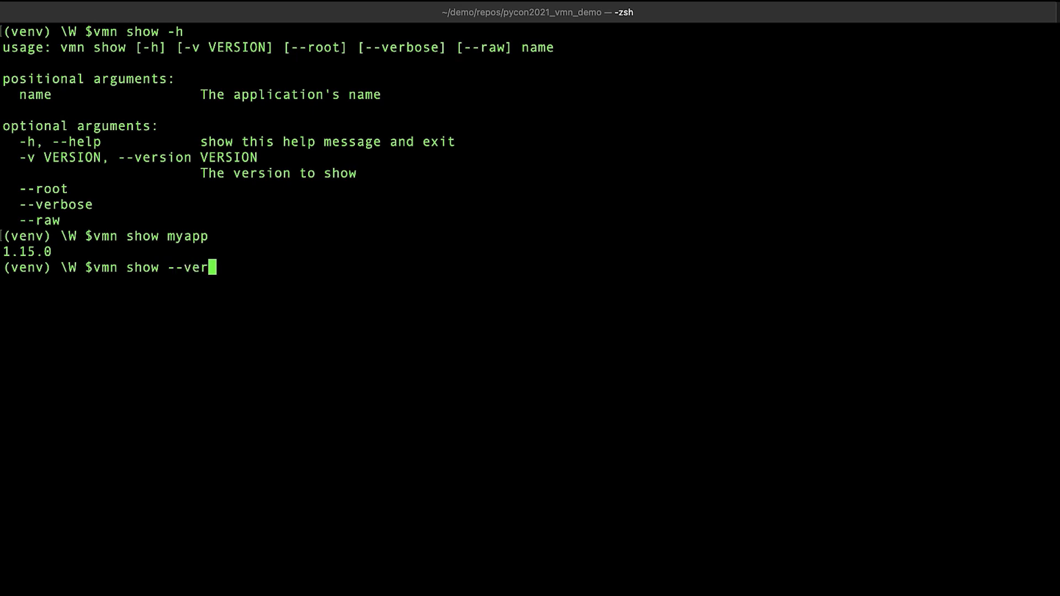
text(bose myapp)
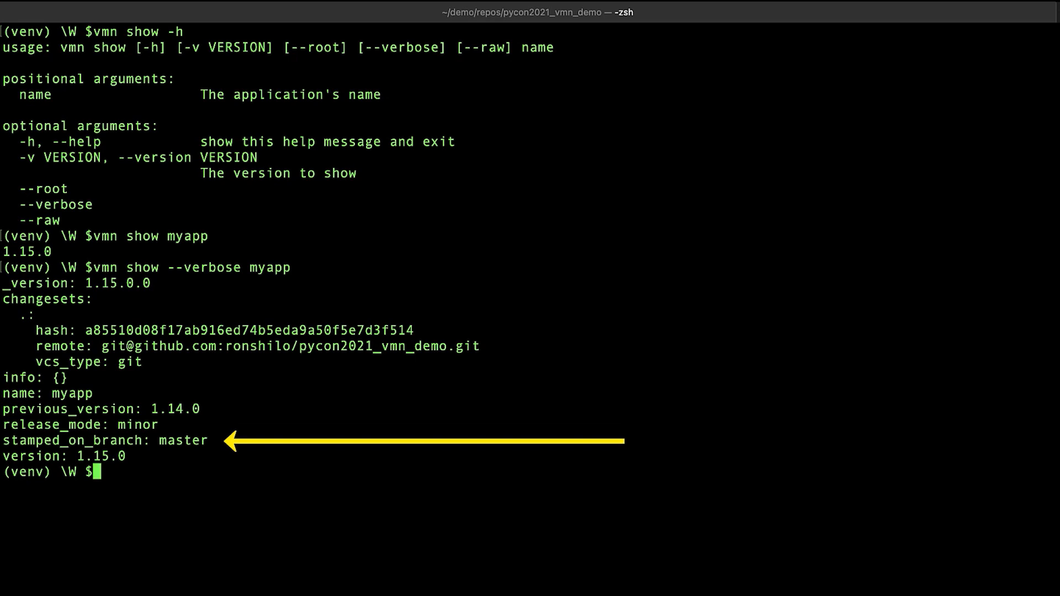
text(vmn)
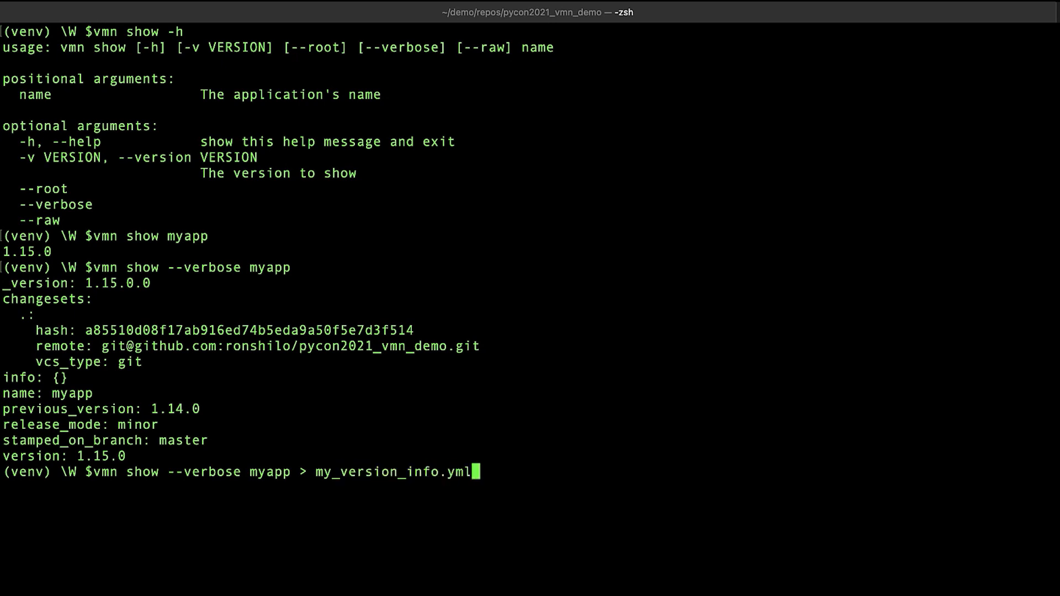
text(cat)
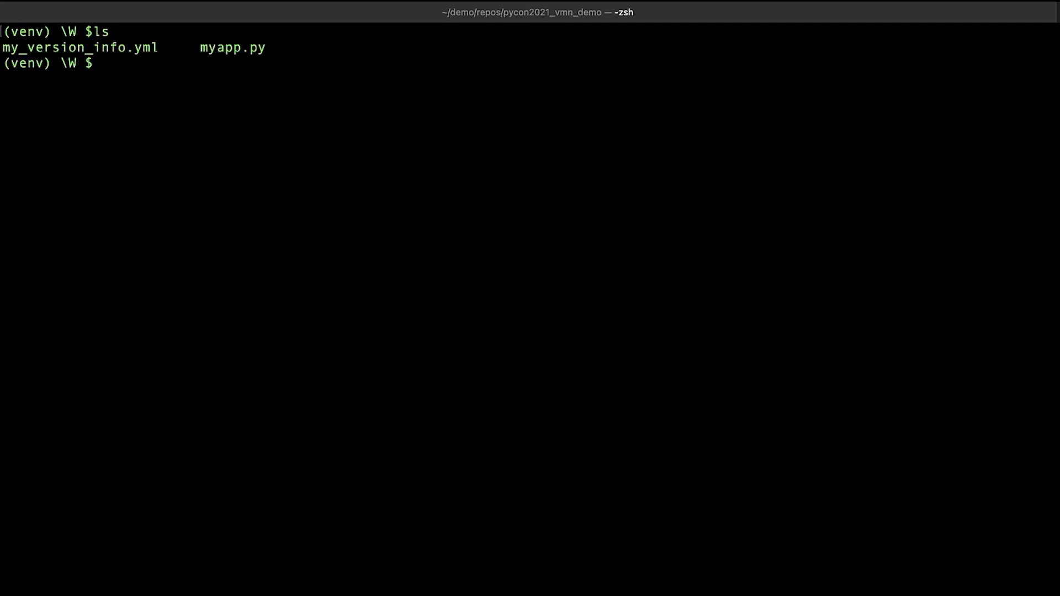
Change myapp.py's greeting to Pycon Israel 2021, commit, push, and patch-stamp myapp.
text(vim myapp.p)
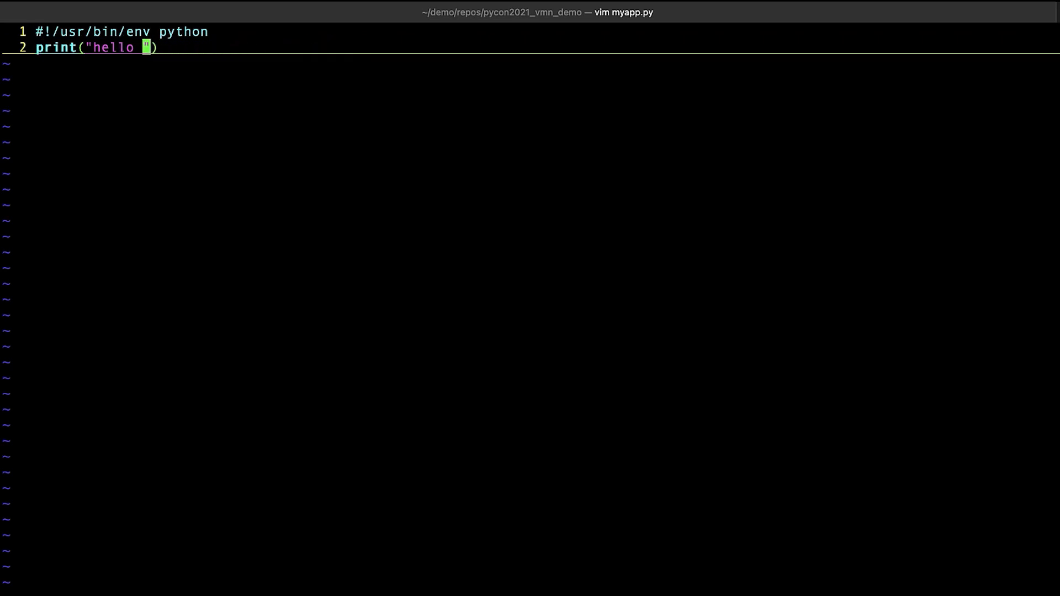
text(Pycon Isr)
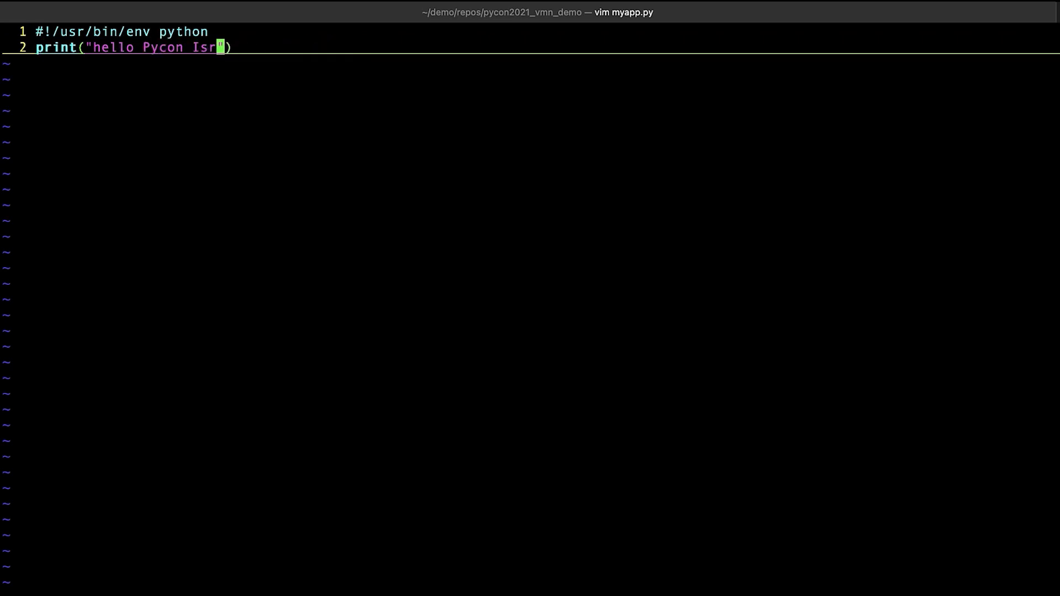
text(ael 2021)
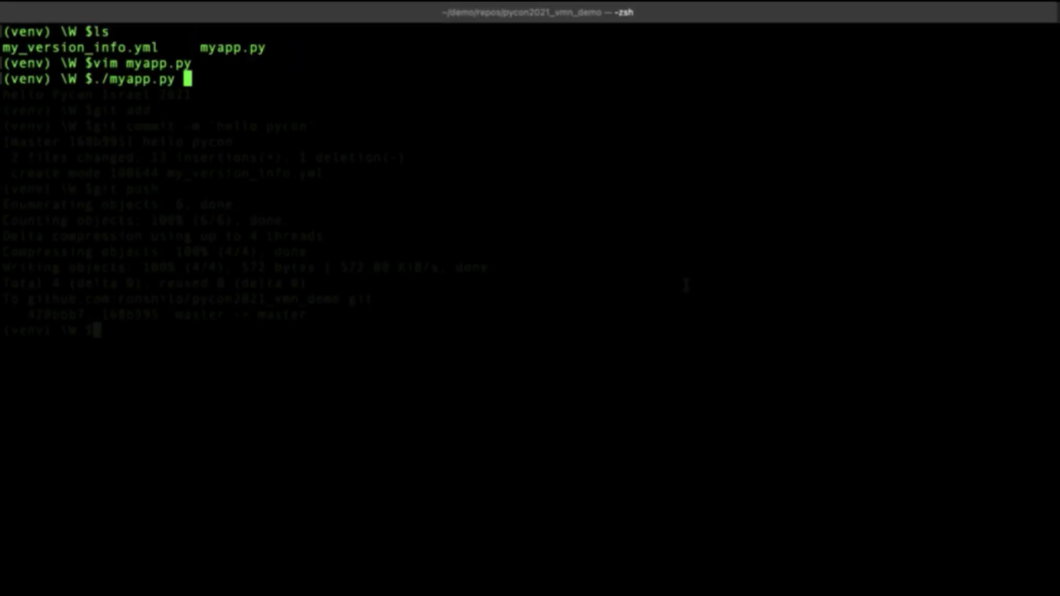
text(vmn stamp -r patch myapp)
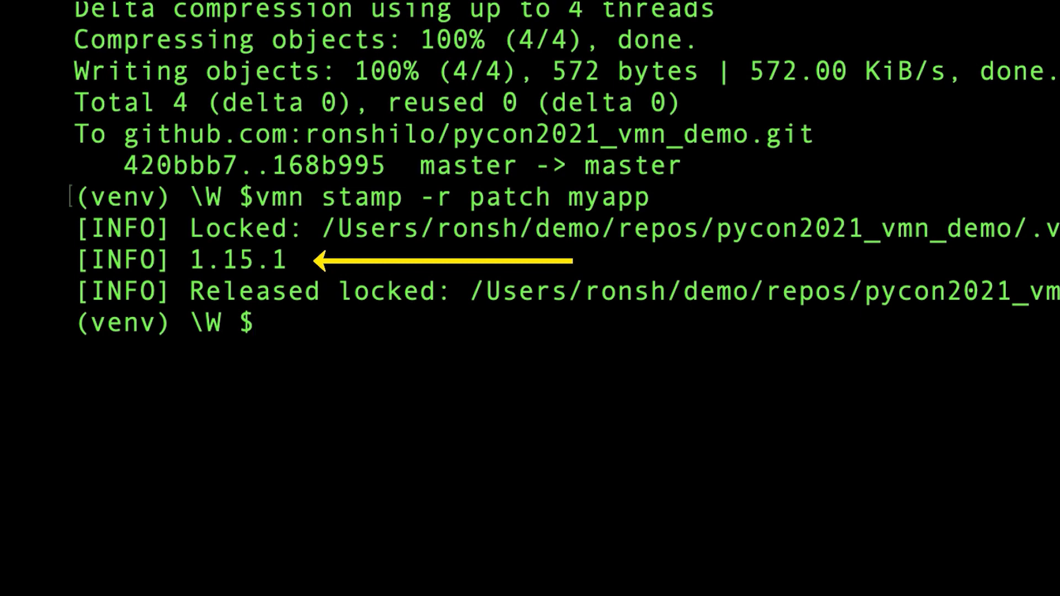
text(cl)
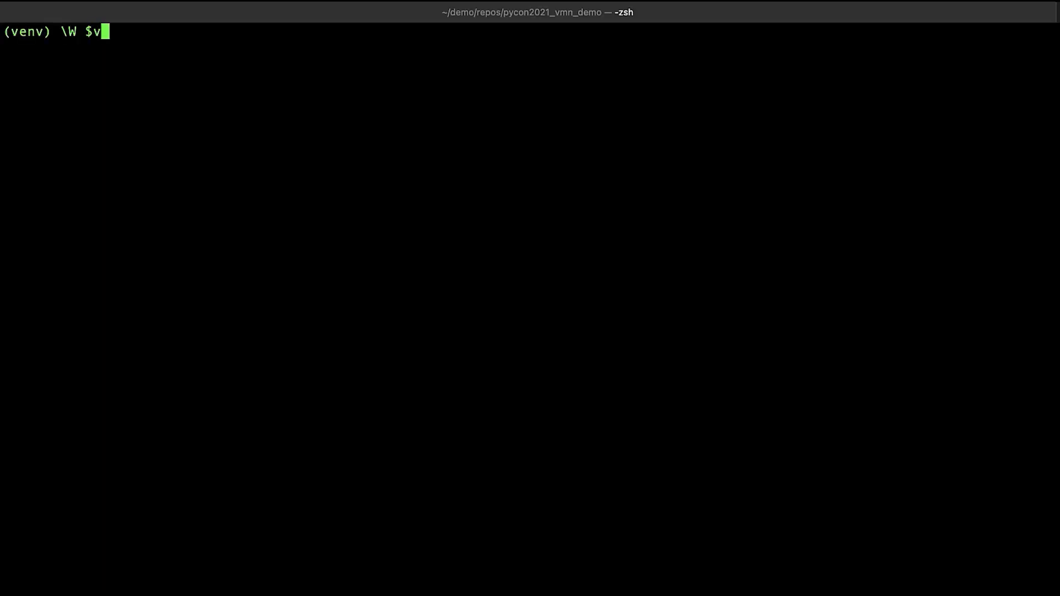
Check out myapp version 1.15.0.0 and view its old greeting in myapp.py.
text(im myapp.py)
text(vmn goto --v)
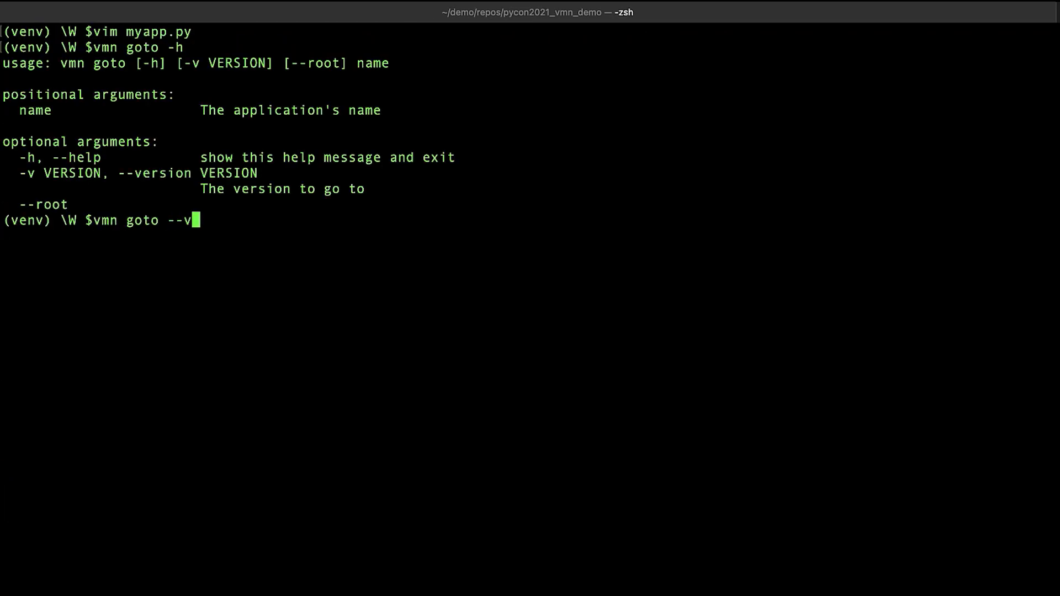
text(ersion 1.15.0.0)
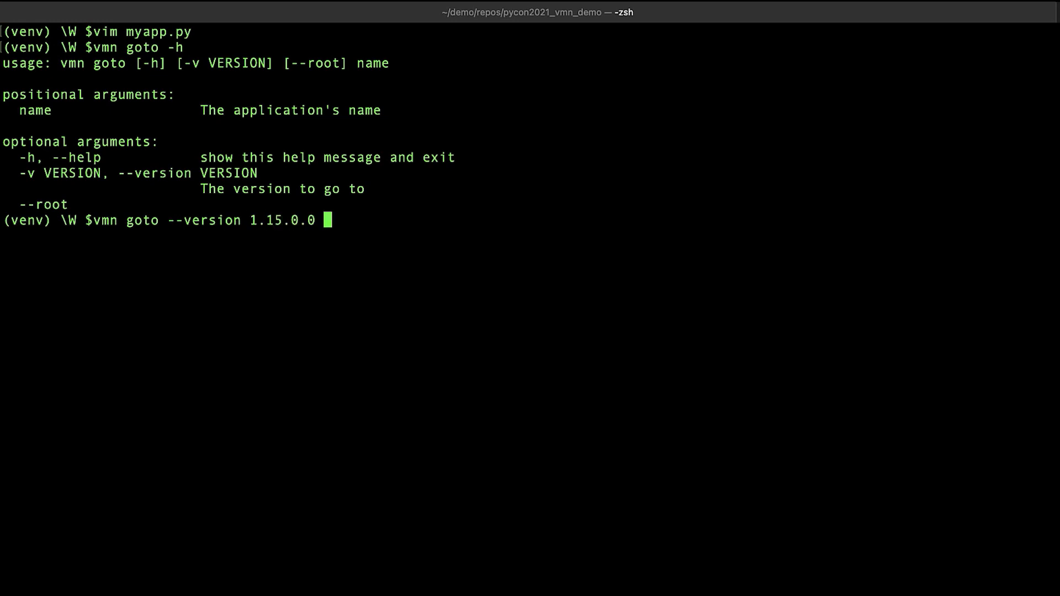
text(myapp)
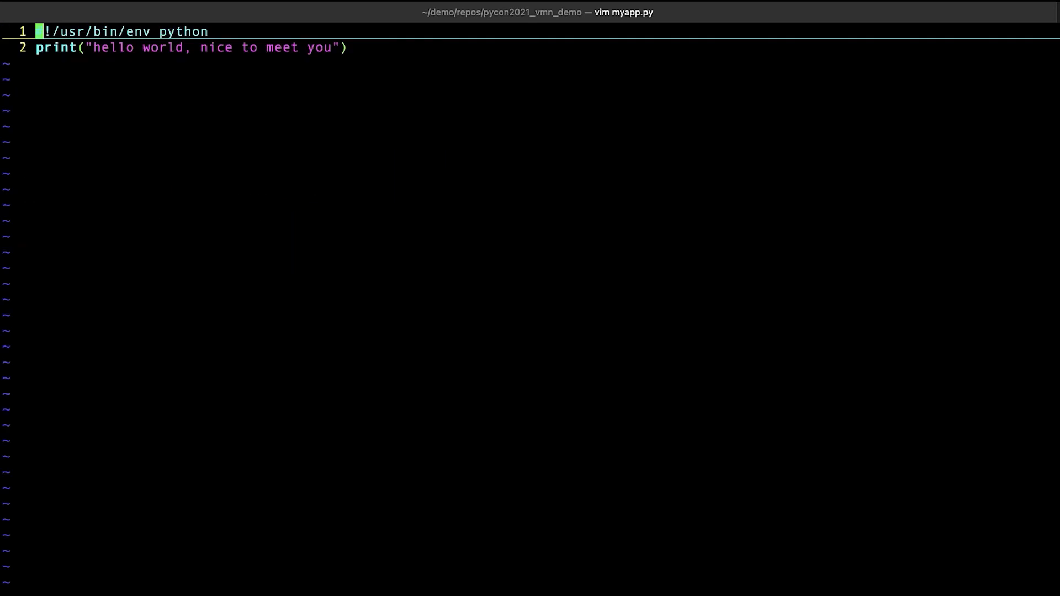
text(#)
text(vmn)
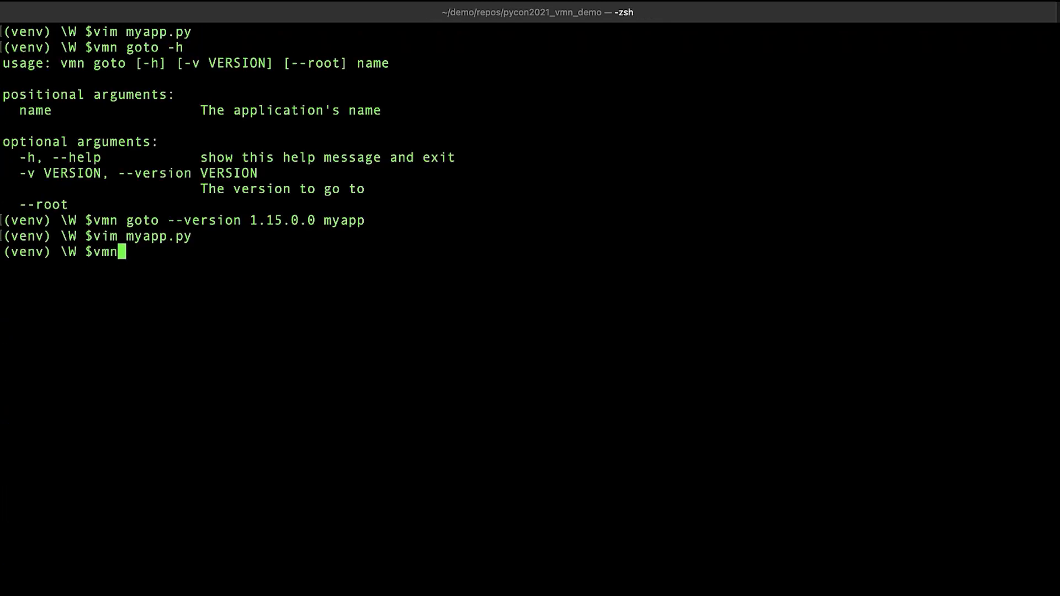
Return myapp to version 1.15.1.0 and clear the screen.
text(goto --ve)
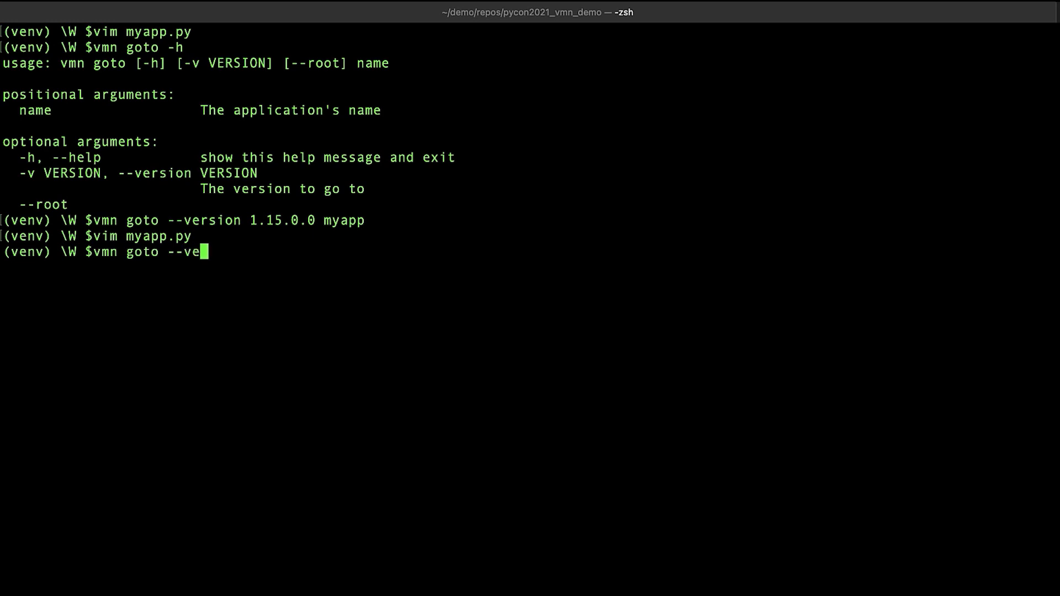
text(rsion 1.15.1.0 my)
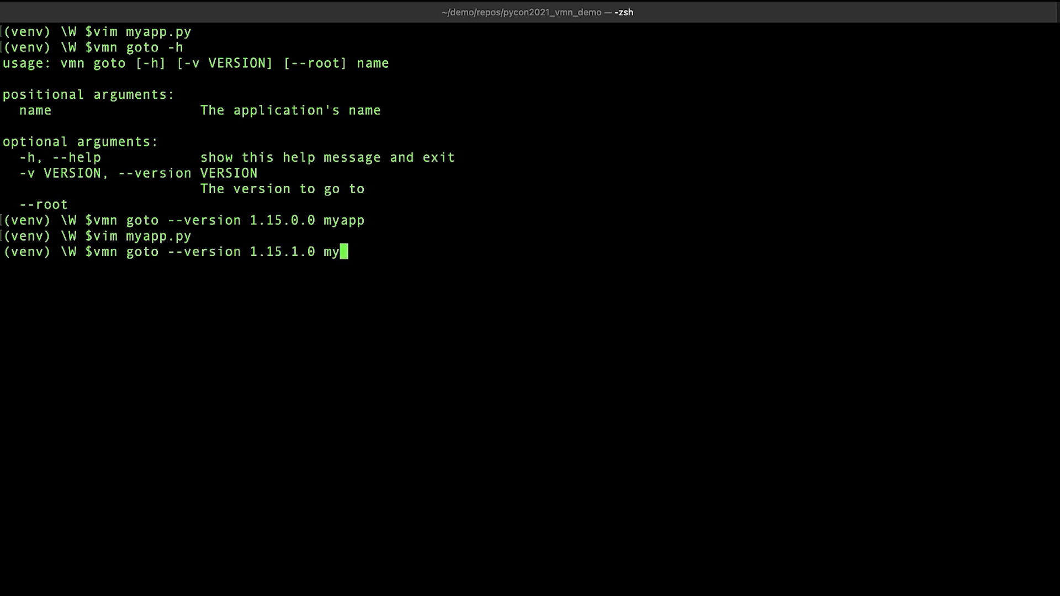
key(Enter)
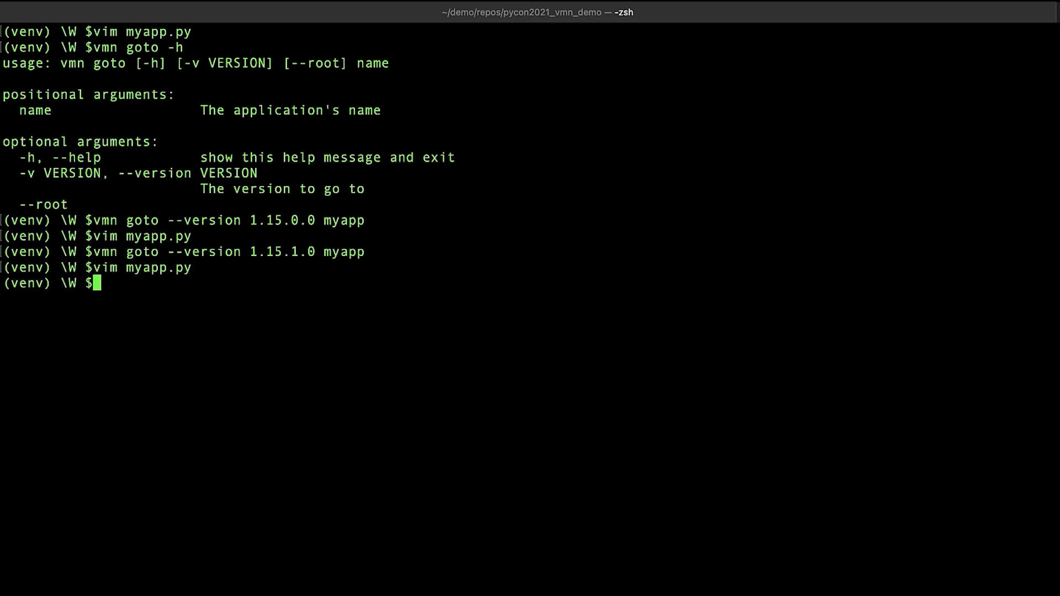
mouse_move(593, 295)
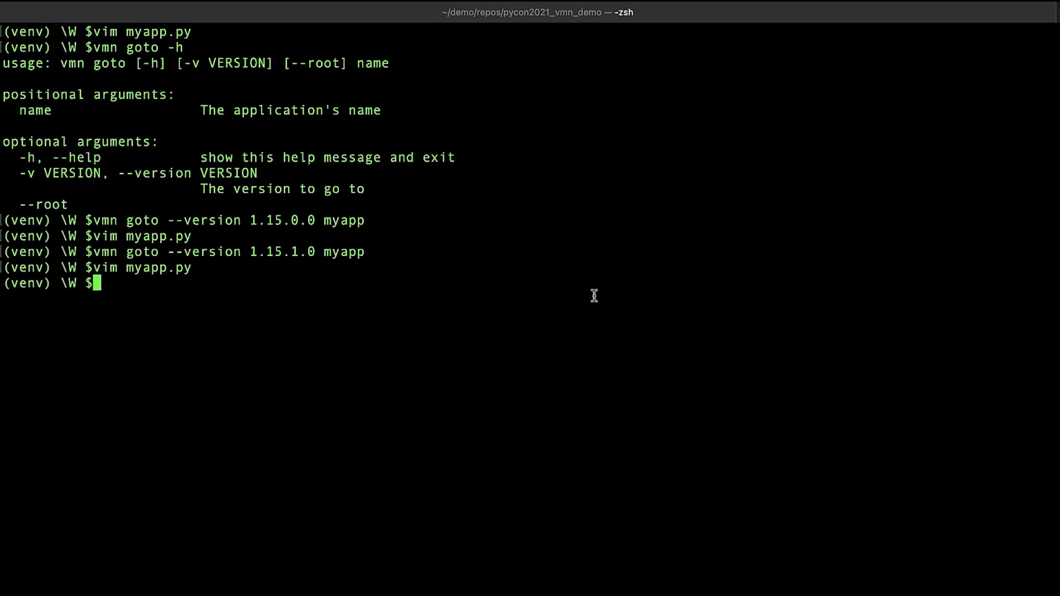
text(clear)
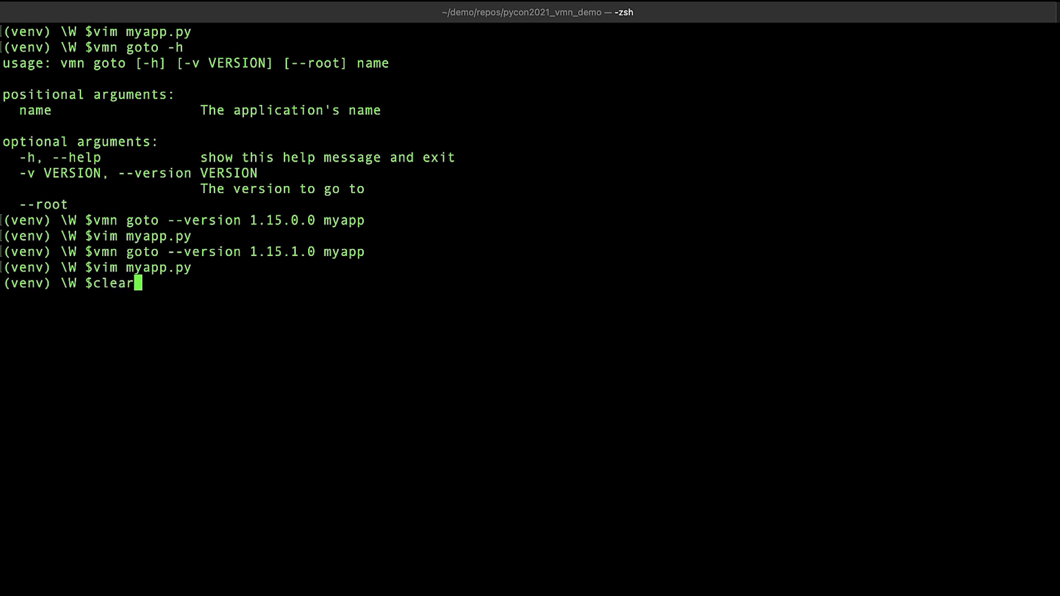
key(Enter)
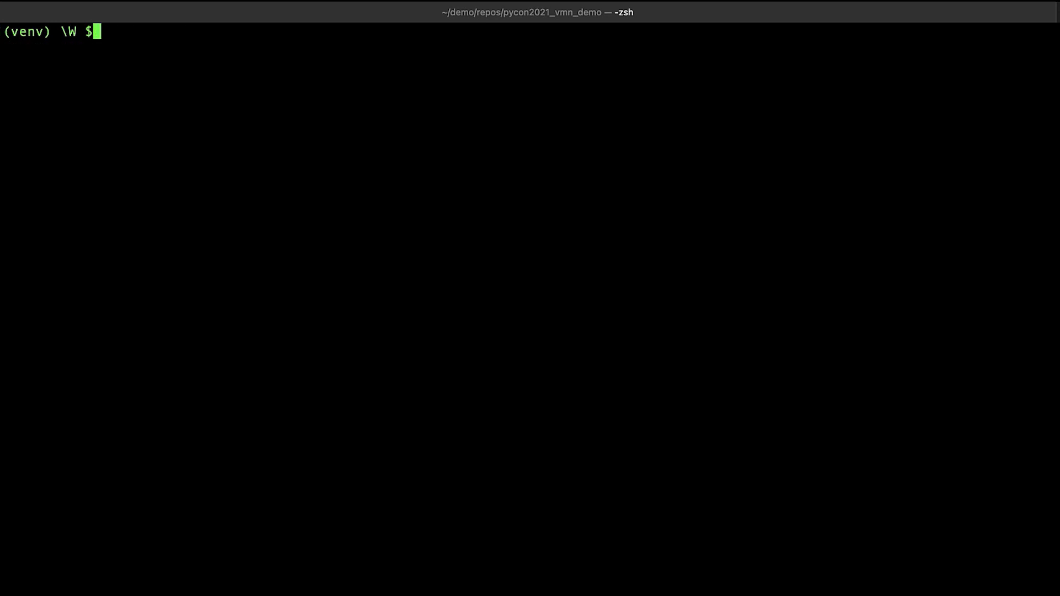
mouse_move(324, 269)
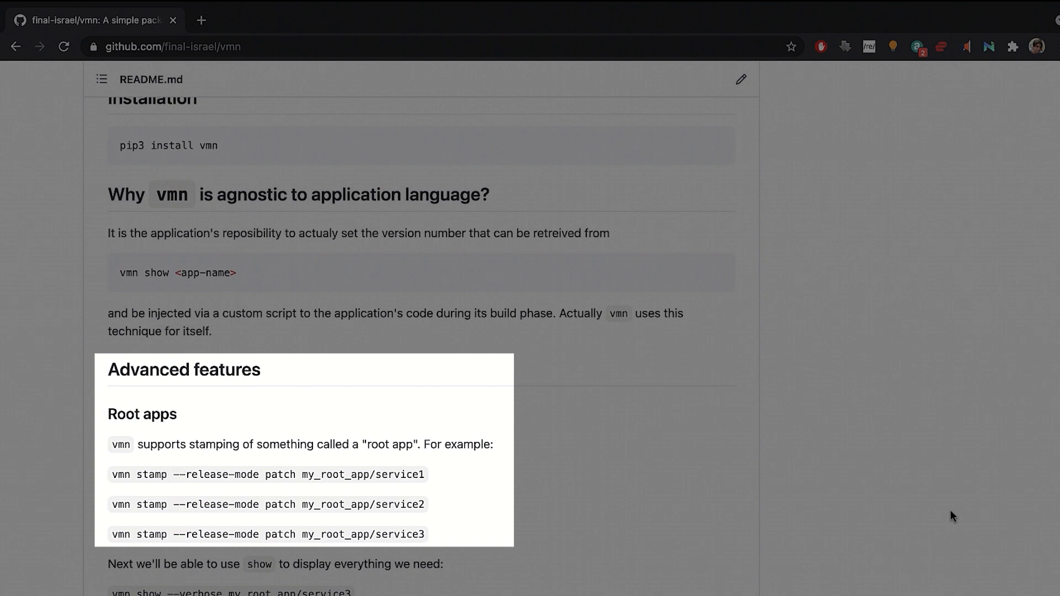
mouse_move(955, 514)
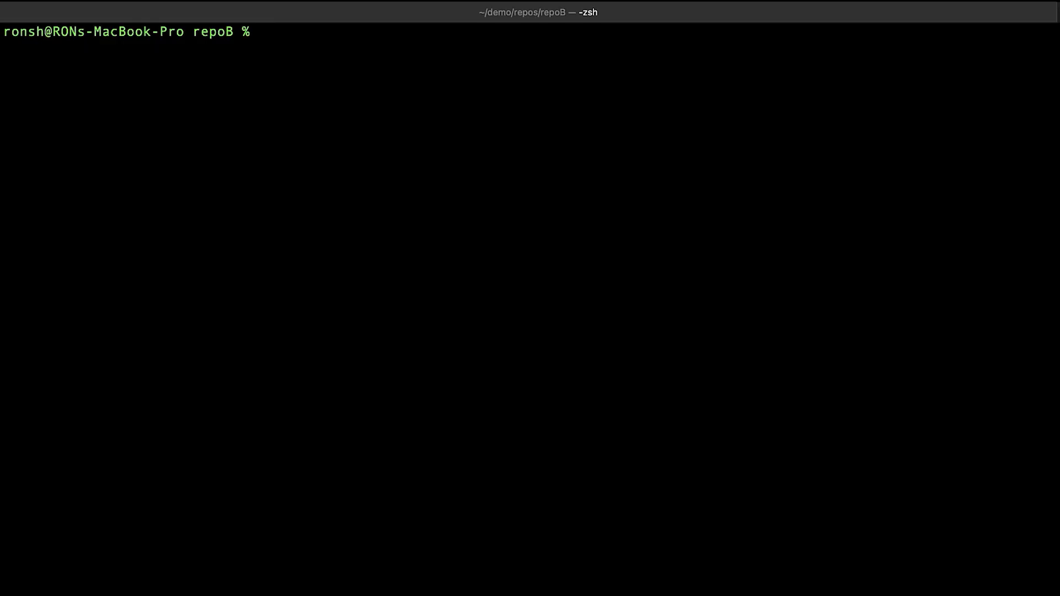
List repoB's files with ll and patch-stamp my_root_app/service1.
text(ll)
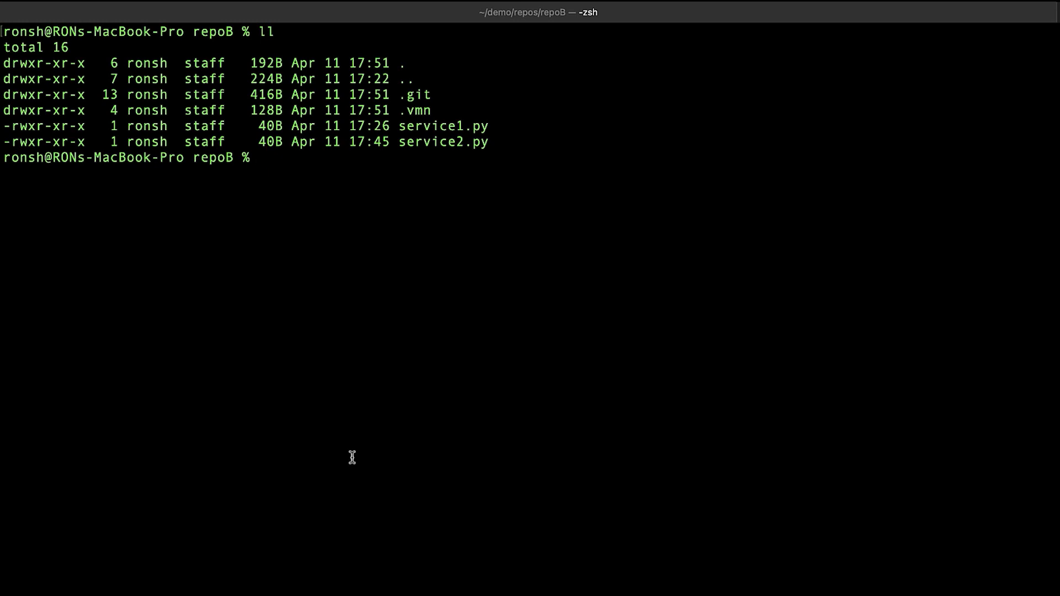
text(vmn stamp -r)
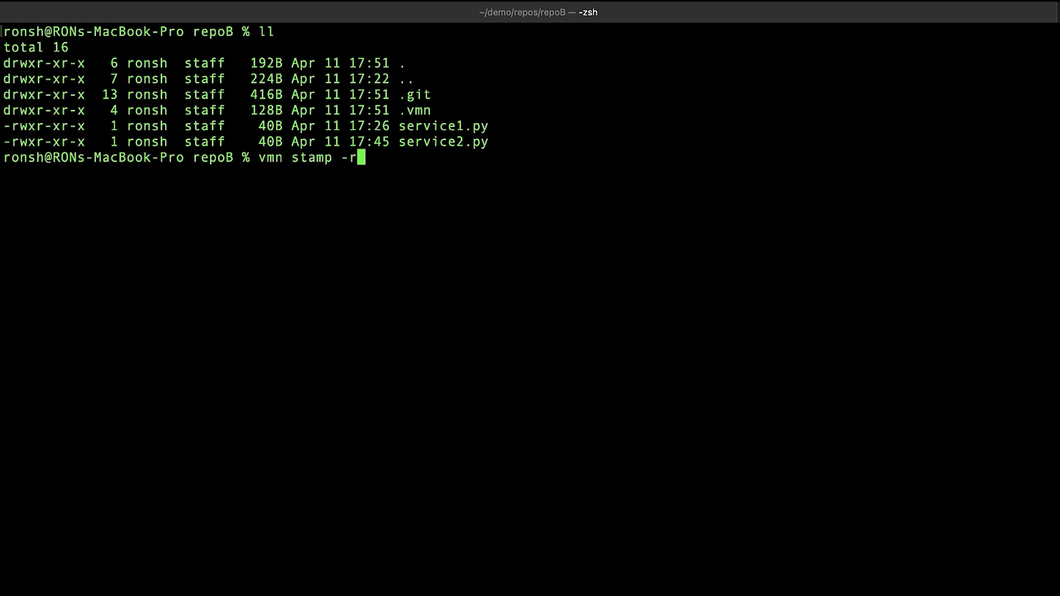
text(patch)
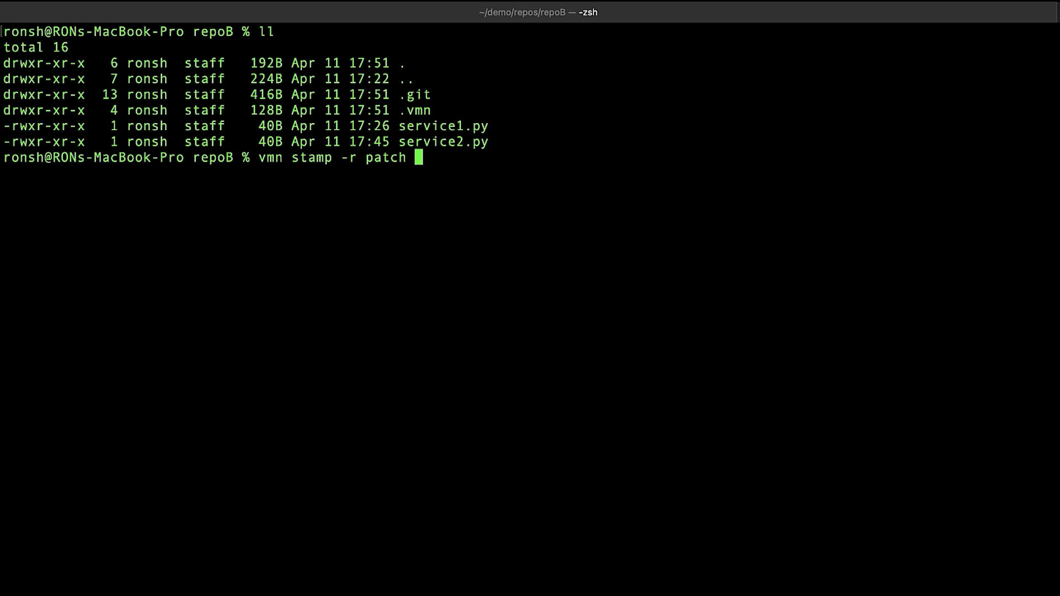
text(my_root_)
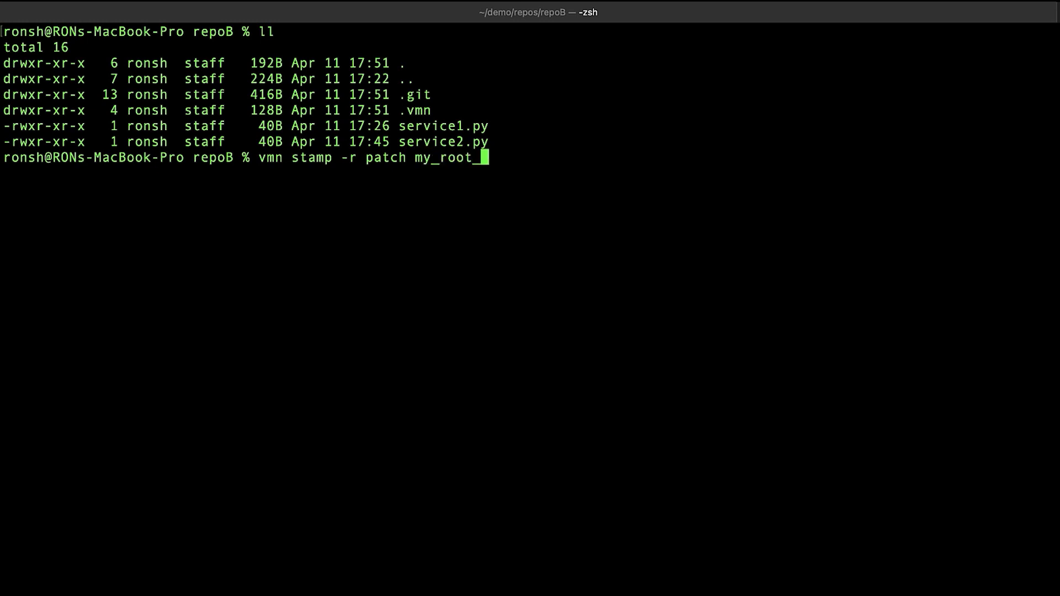
text(_app/serv)
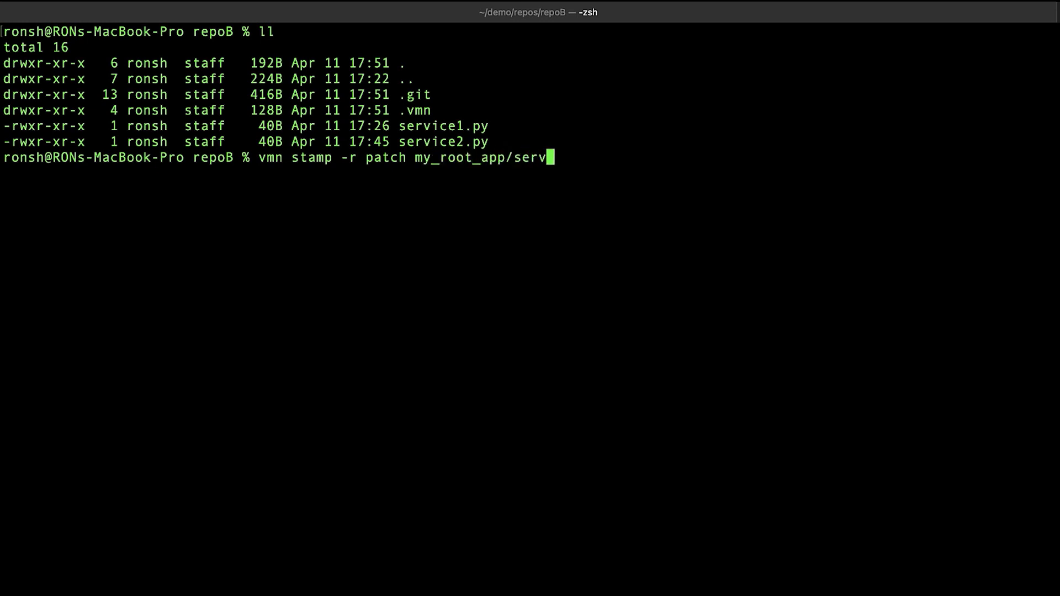
key(Enter)
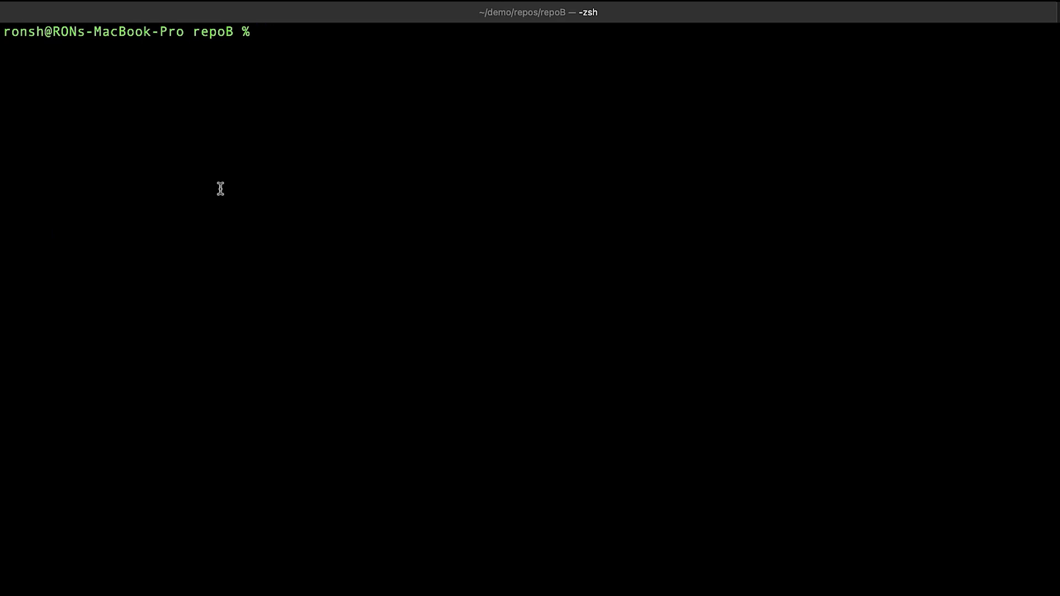
Show the versions of my_root_app/service1 and my_root_app/service2, both 0.0.1.
text(vmn show my)
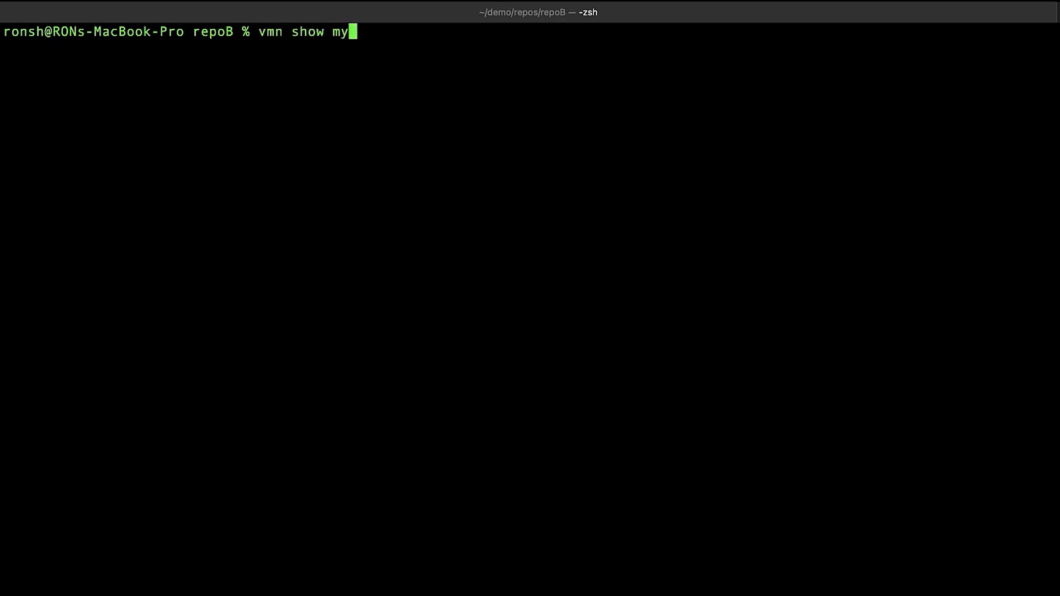
text(_root_app/service1)
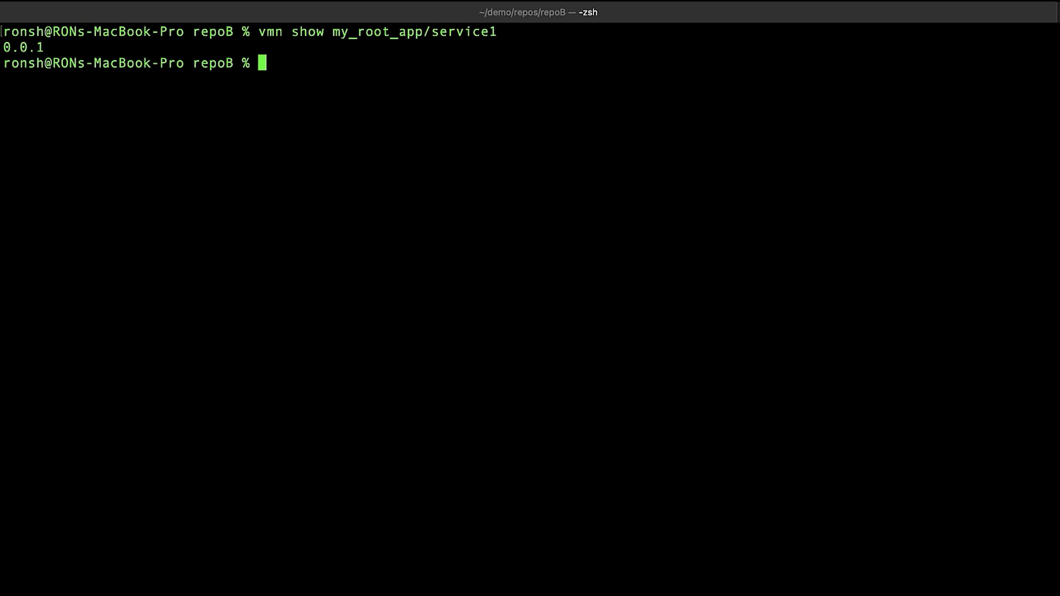
text(vmn s)
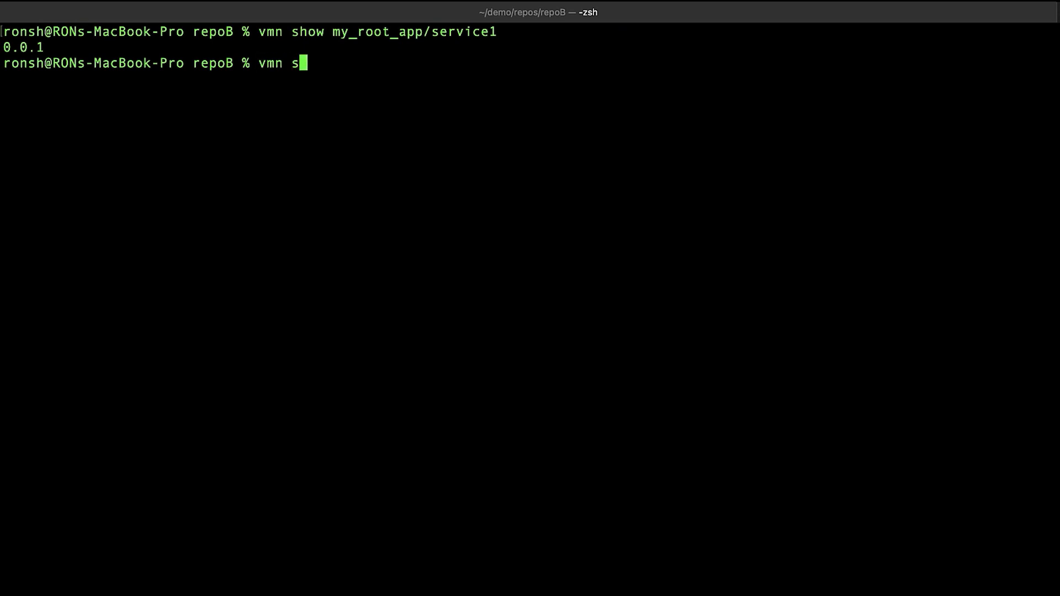
text(how my_)
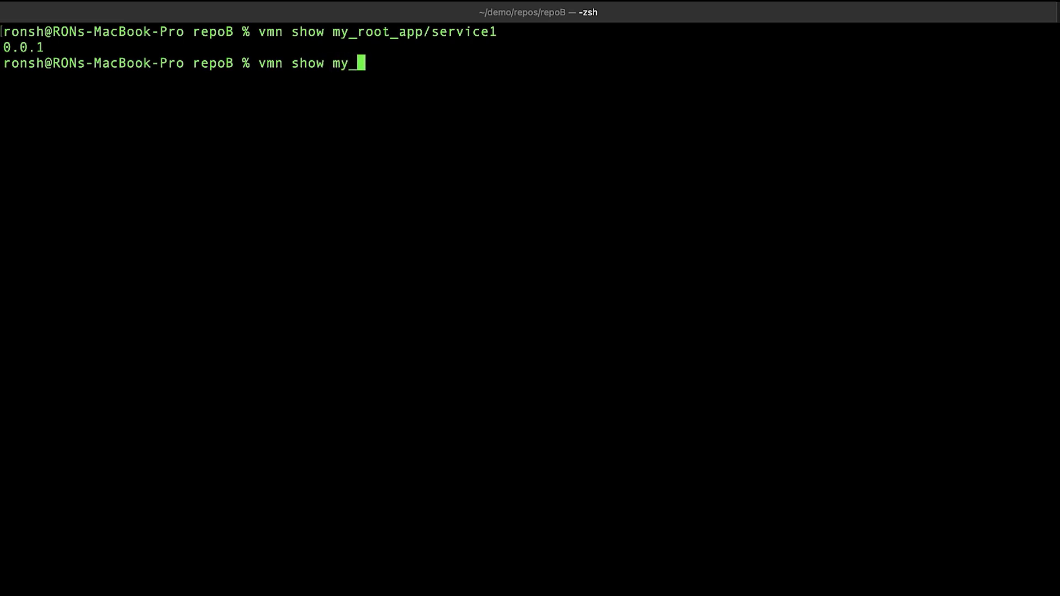
text(_root_app.)
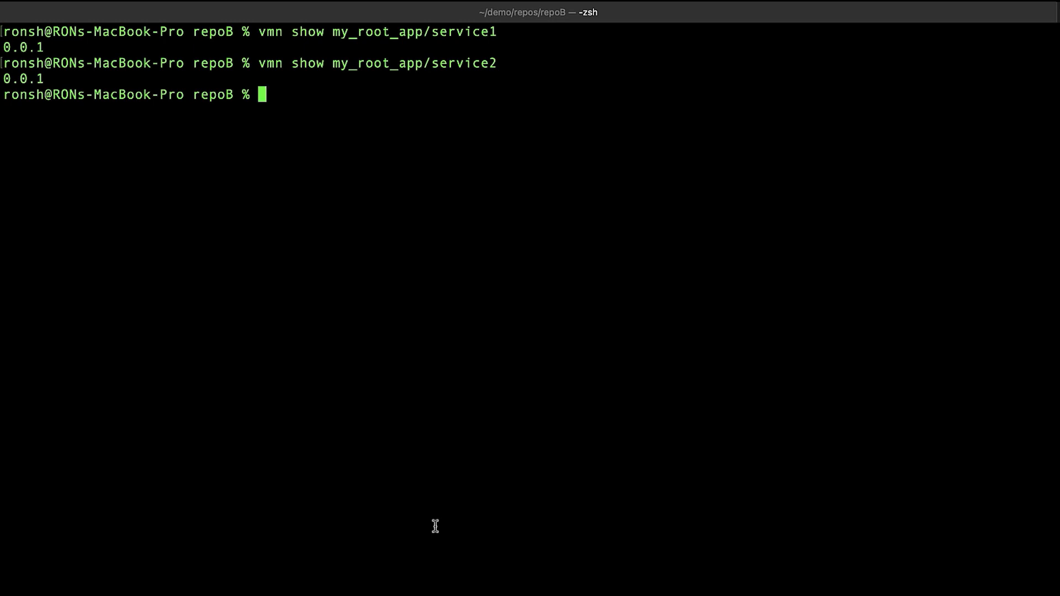
List vmn show's help, then query my_root_app's root version, which reports 2.
text(vmn show -h)
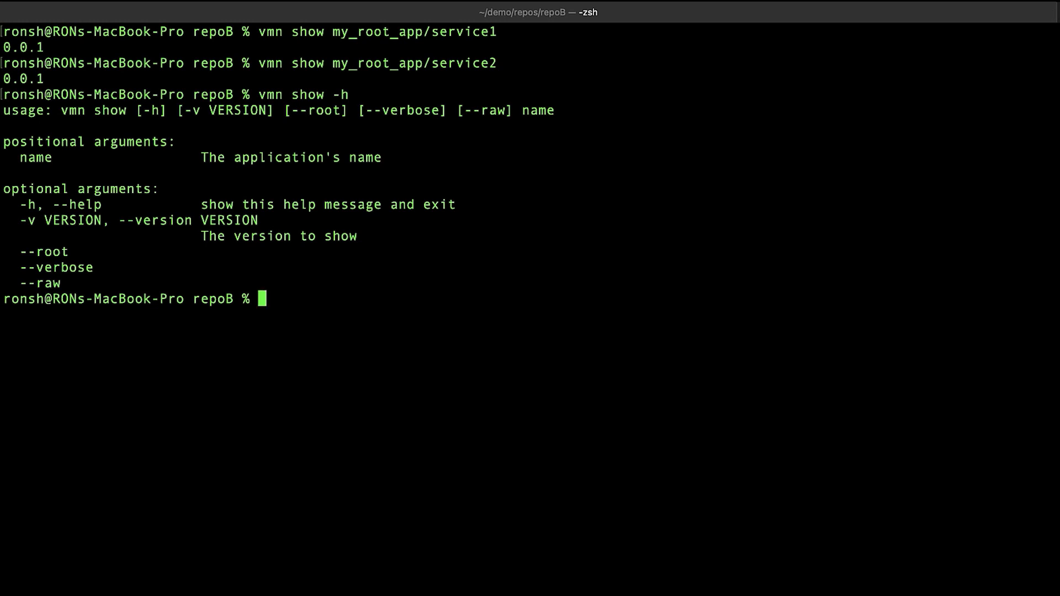
text(v)
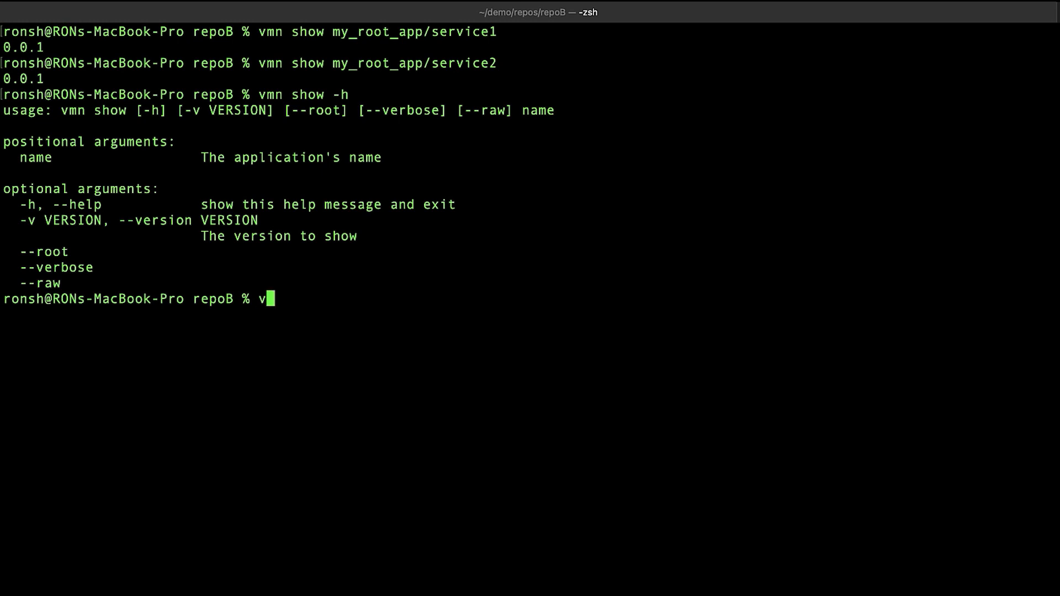
text(mn show)
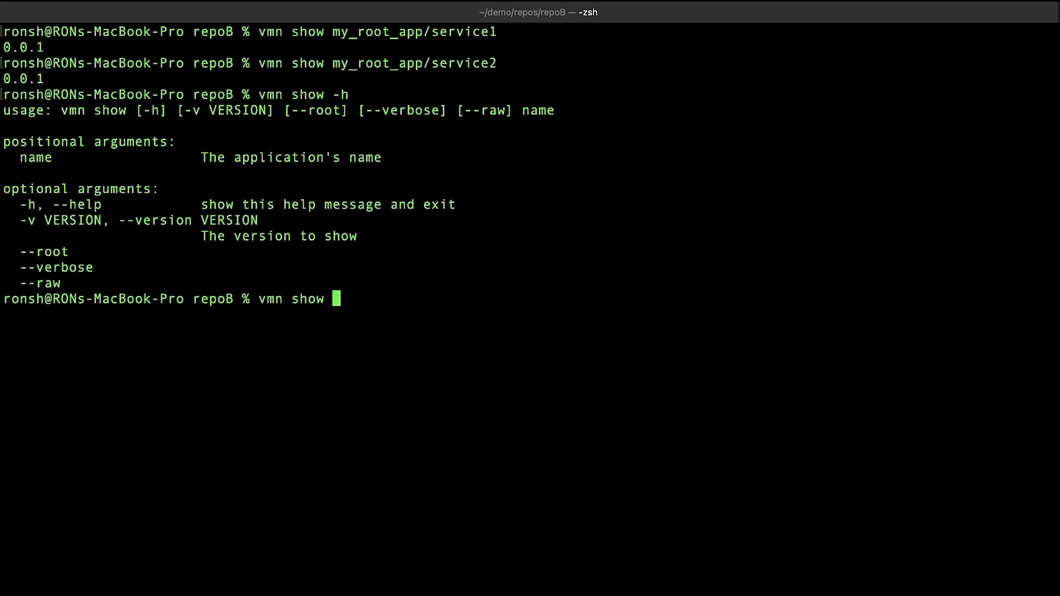
text(--root)
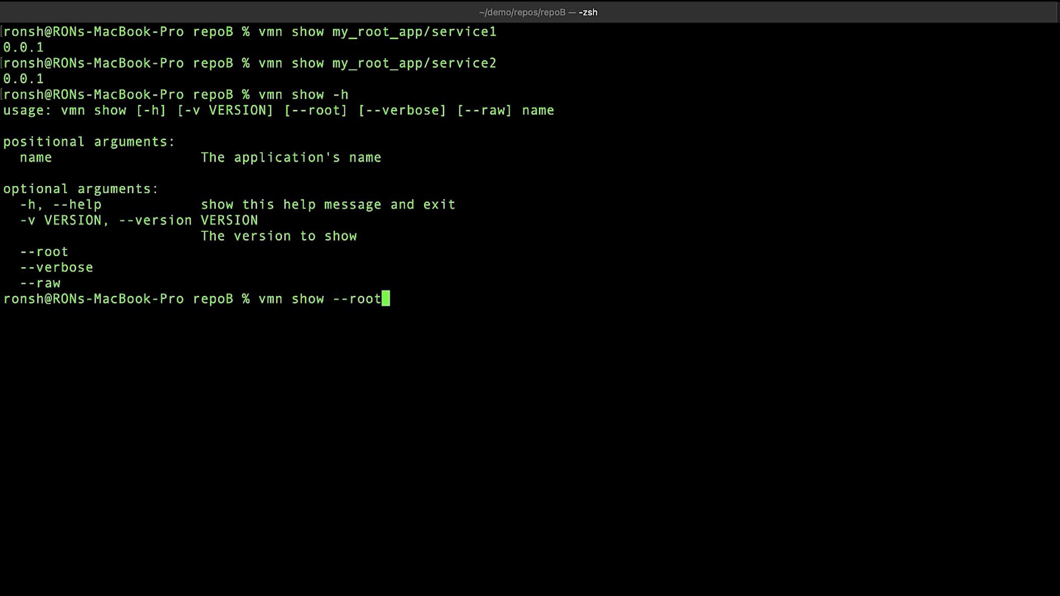
text(my)
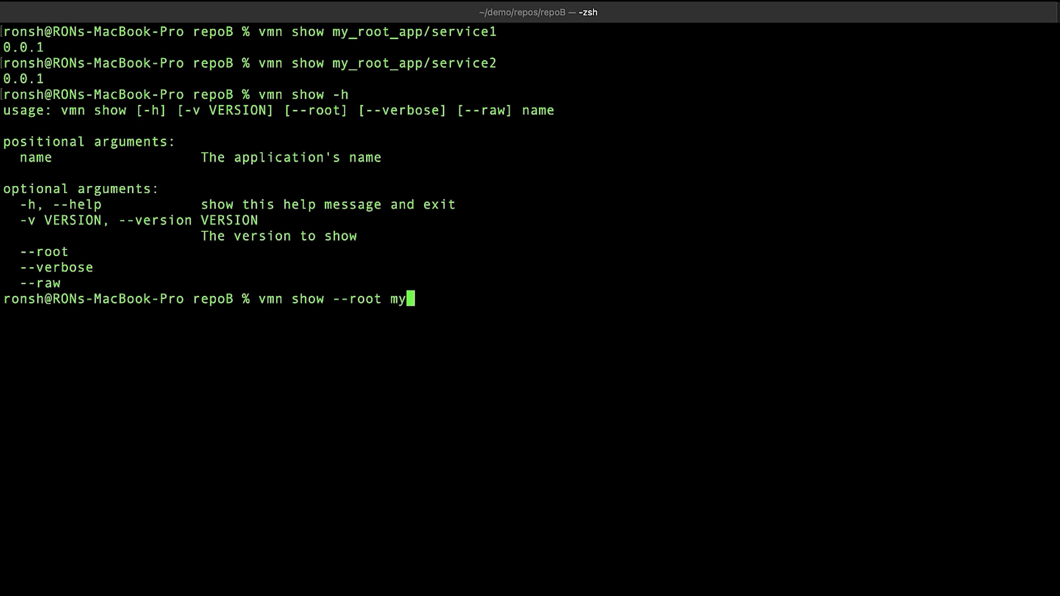
text(_roo)
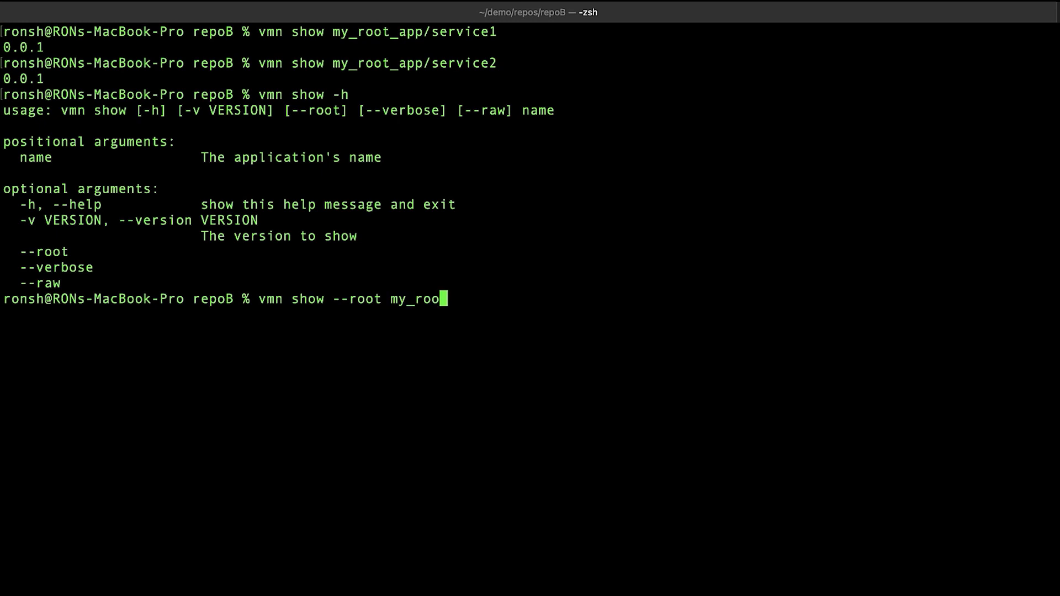
text(t_app)
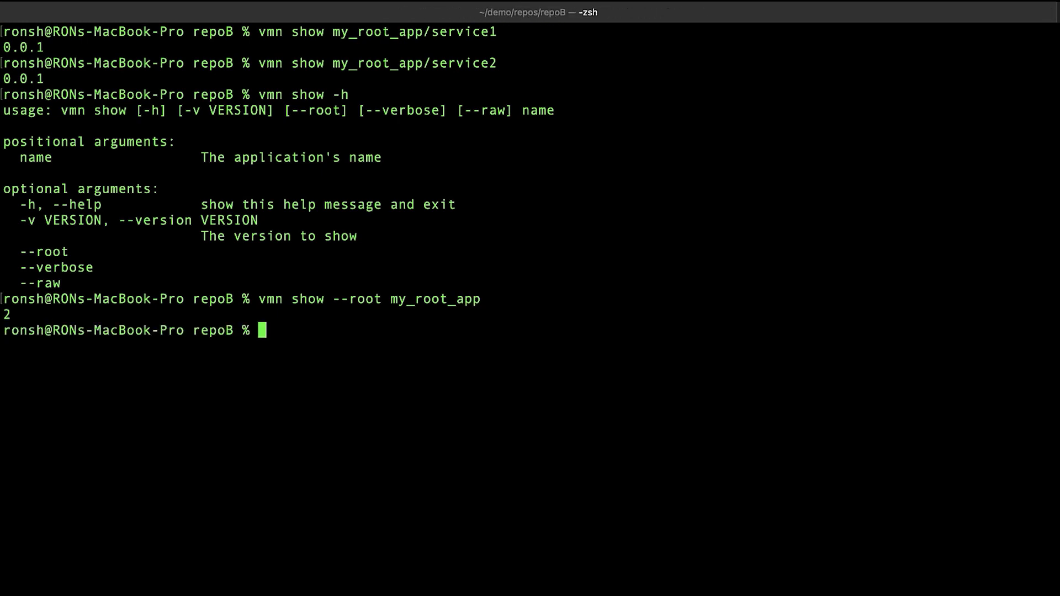
text(clear)
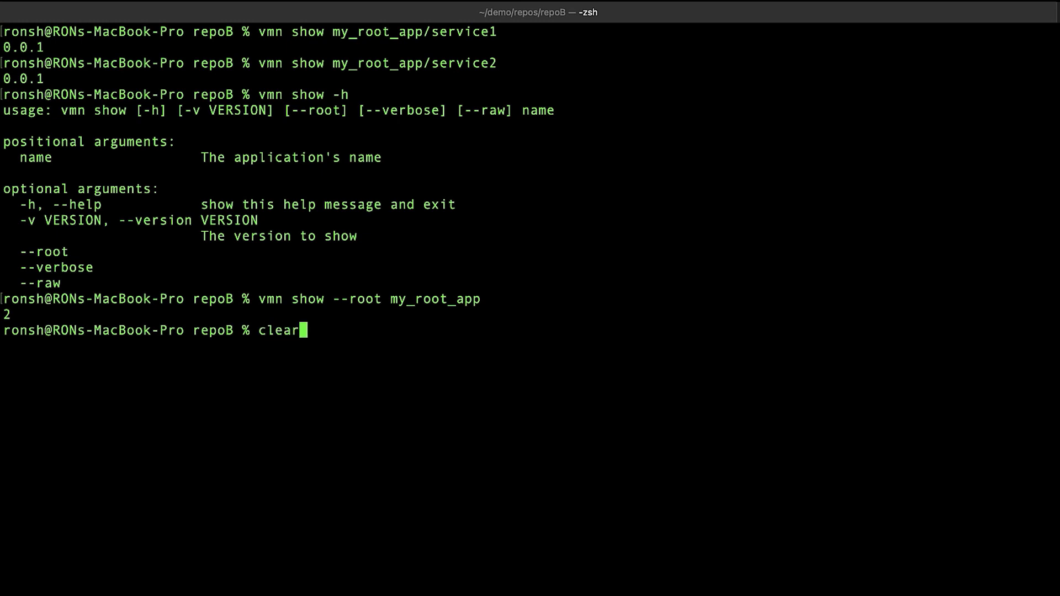
Edit service1.py in vim and run it to confirm it prints 'service1 update'.
text(vi)
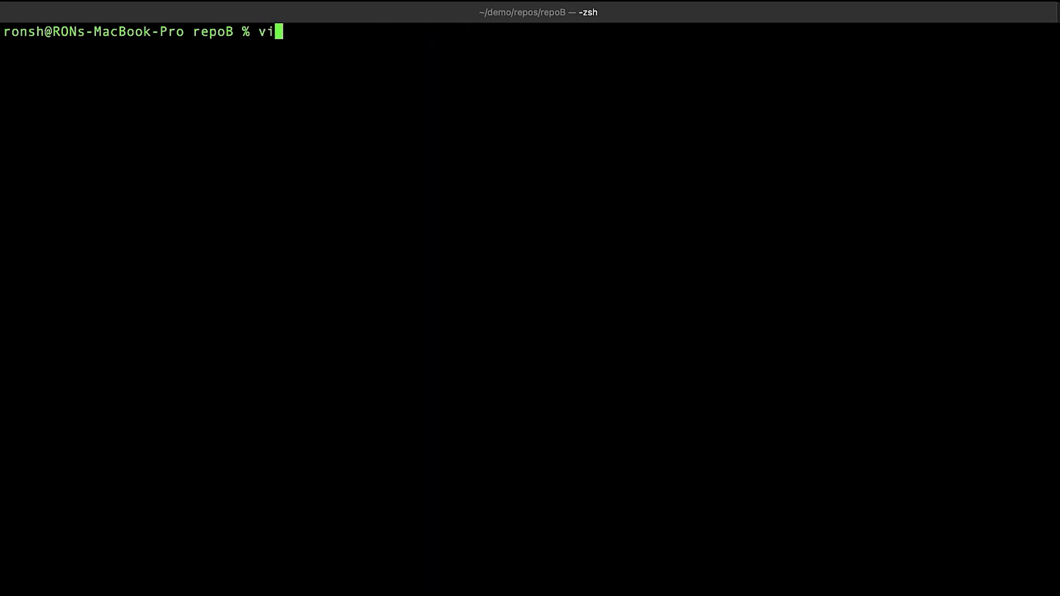
text(m service1)
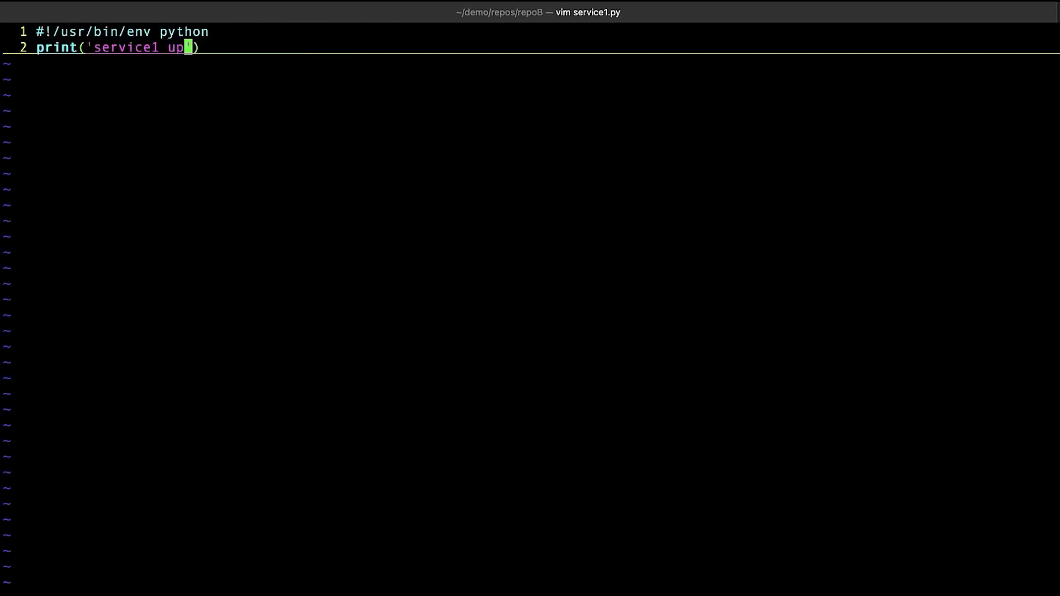
text(date)
text(./service)
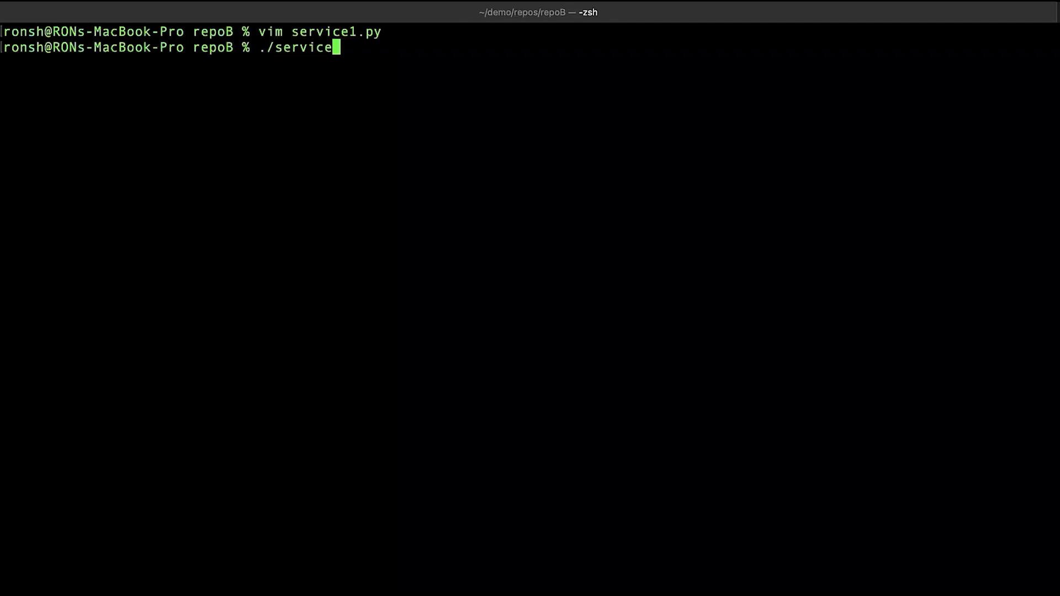
key(Enter)
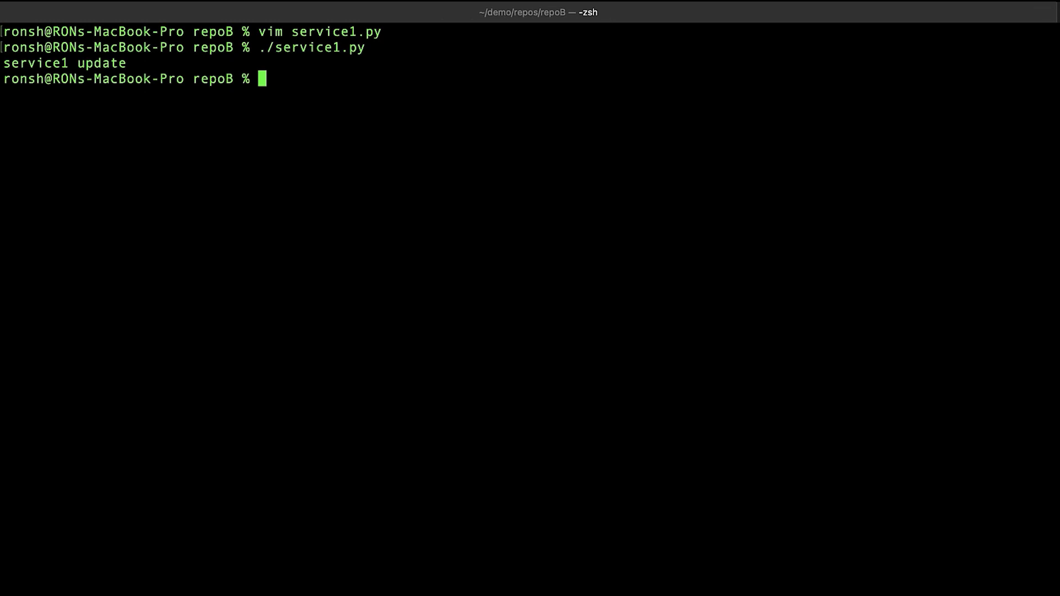
Commit the change as 'service 1 update' and push it to master.
text(git add .)
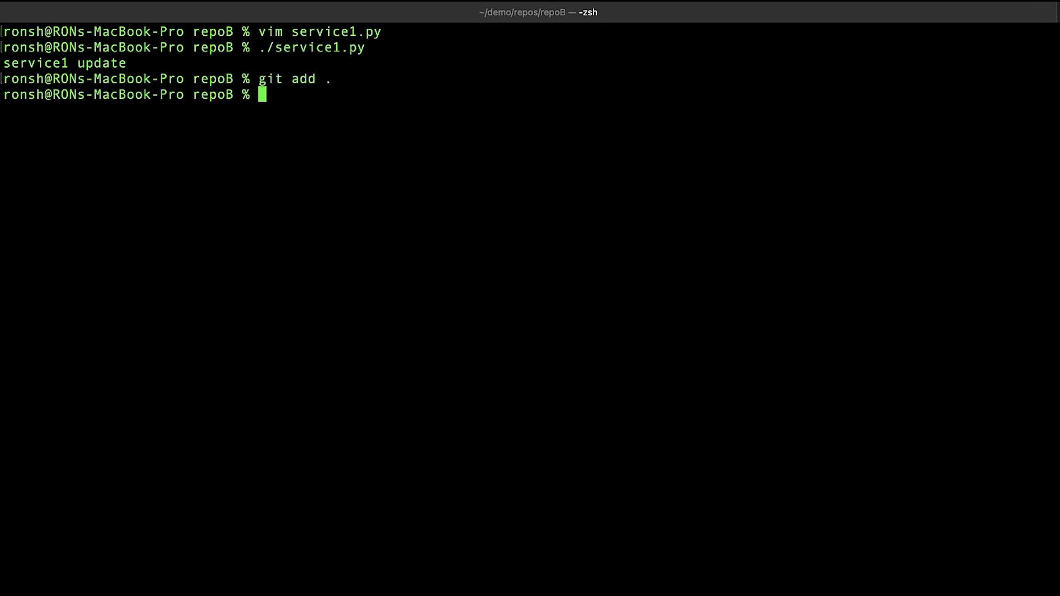
text(git comm)
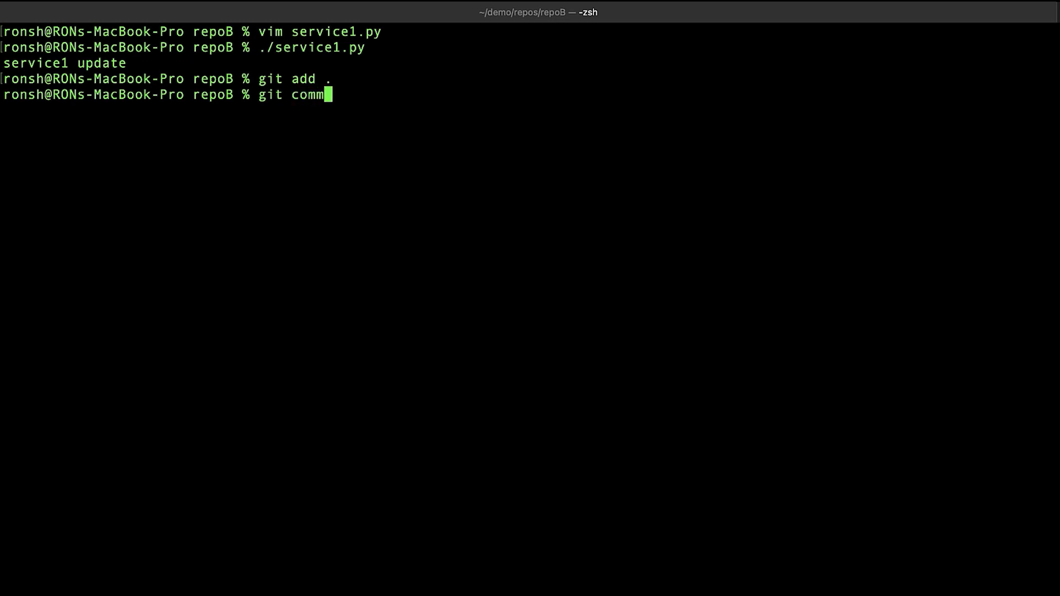
text(it -)
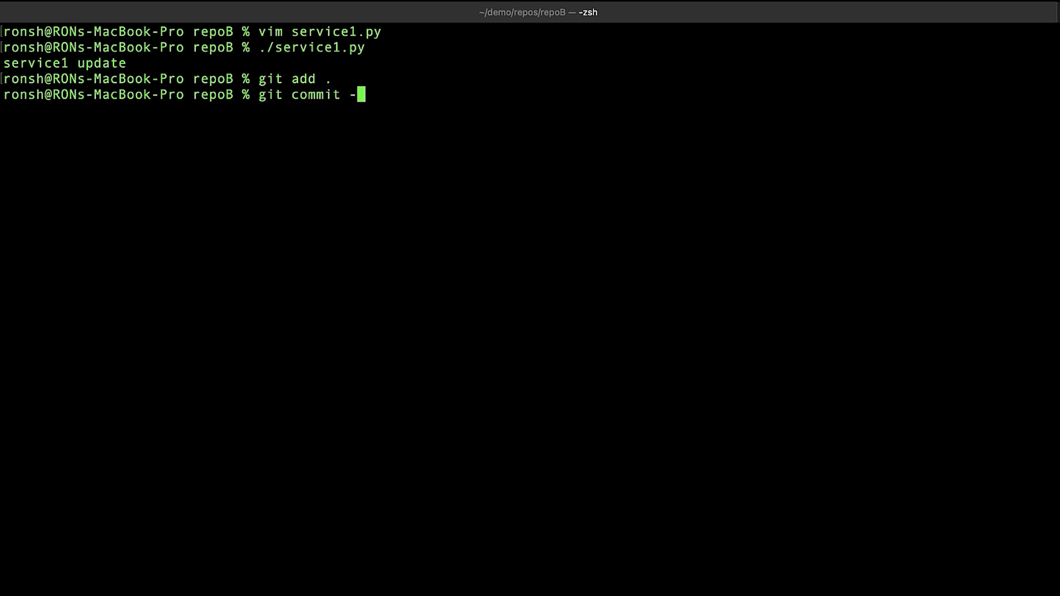
text(m 'service 1 u)
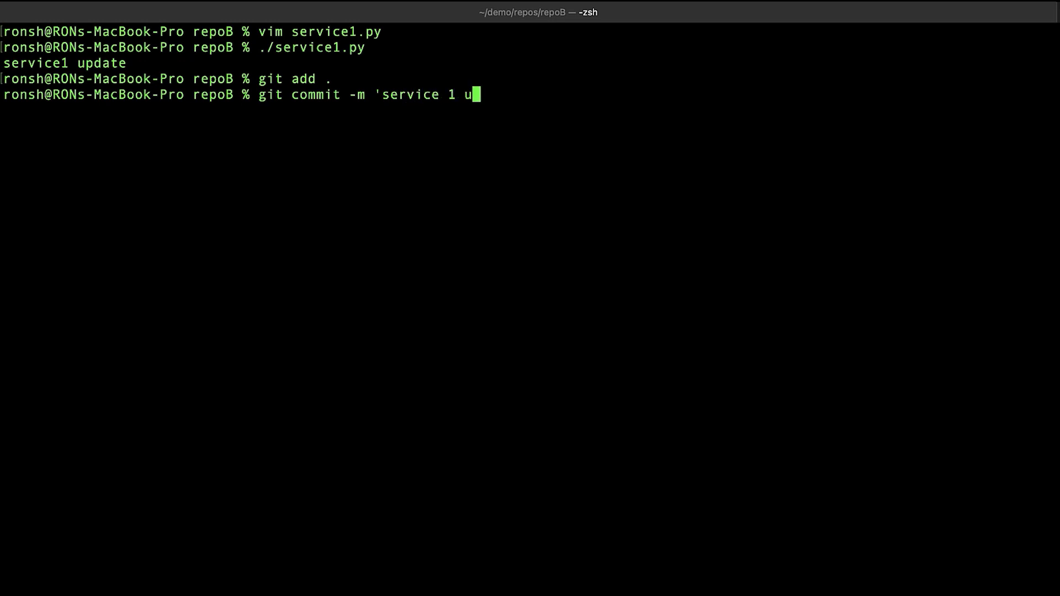
text(pdate')
text(git push)
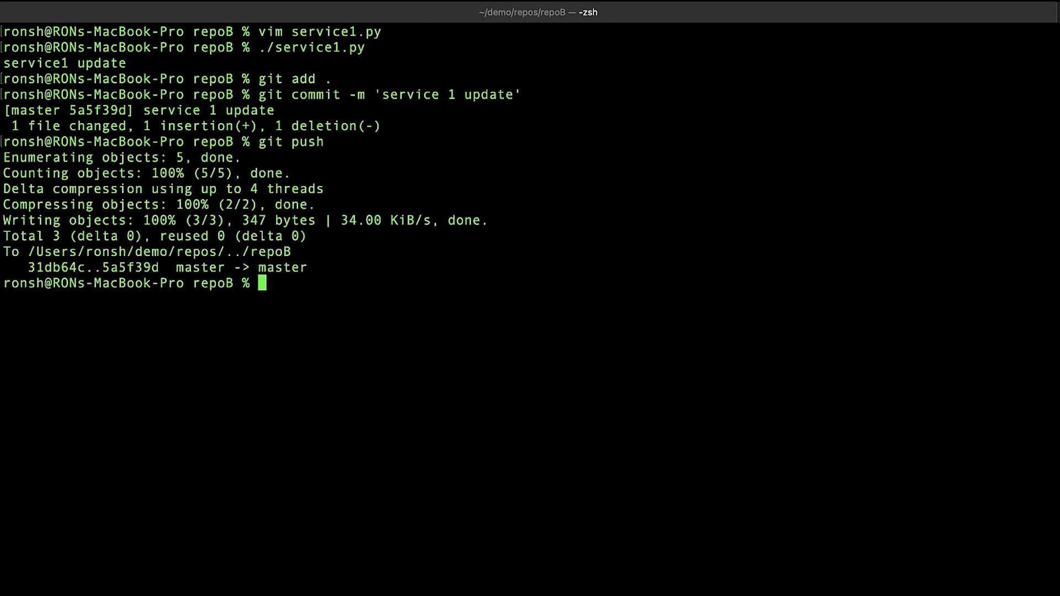
text(vmn)
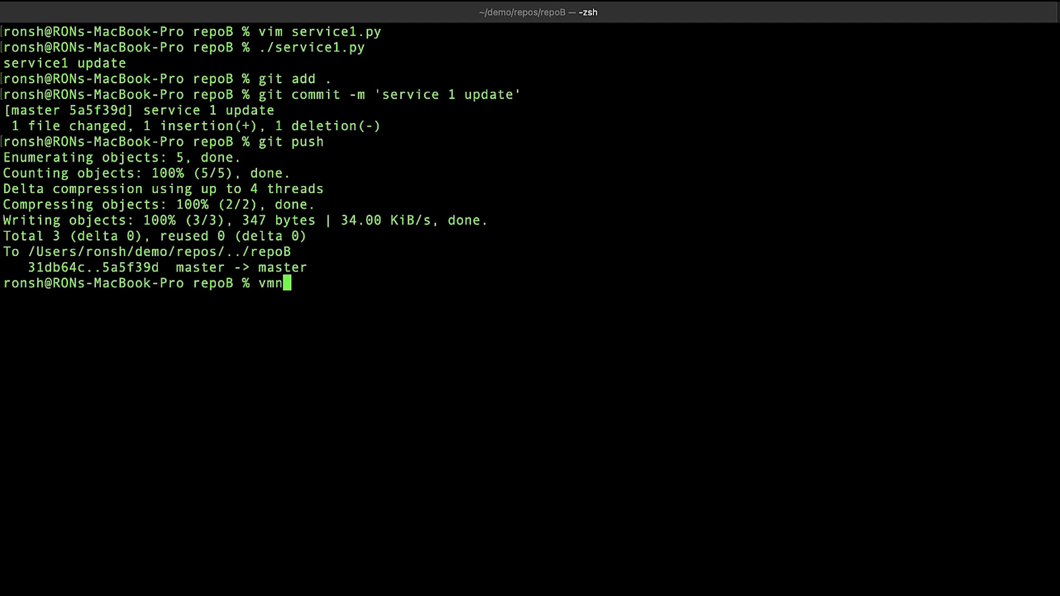
Issue a minor-release vmn stamp for my_root_app/service1, then clear the screen.
text(stamp -r minor)
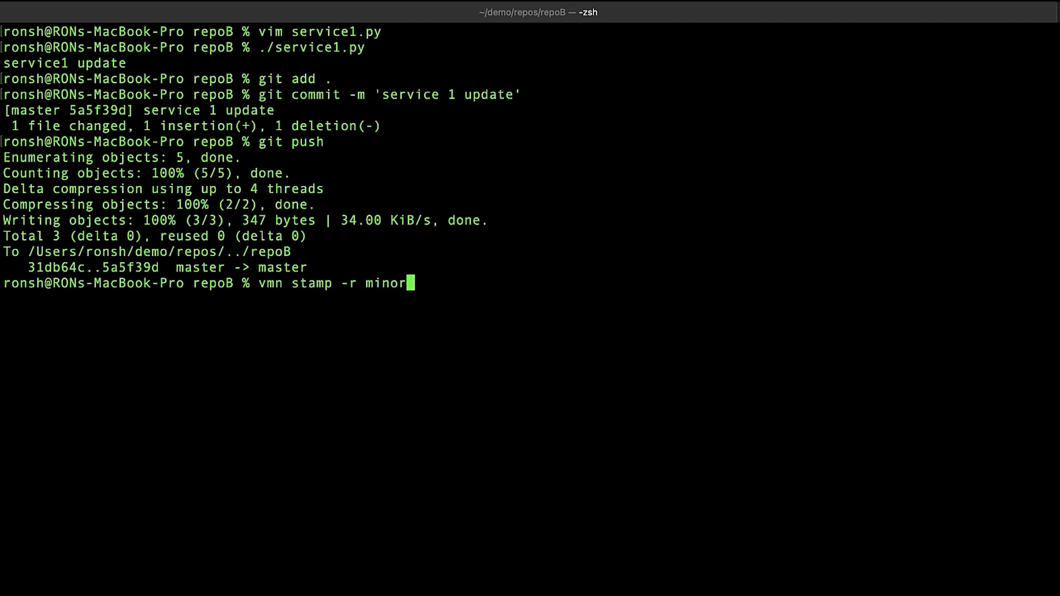
text(my_ro)
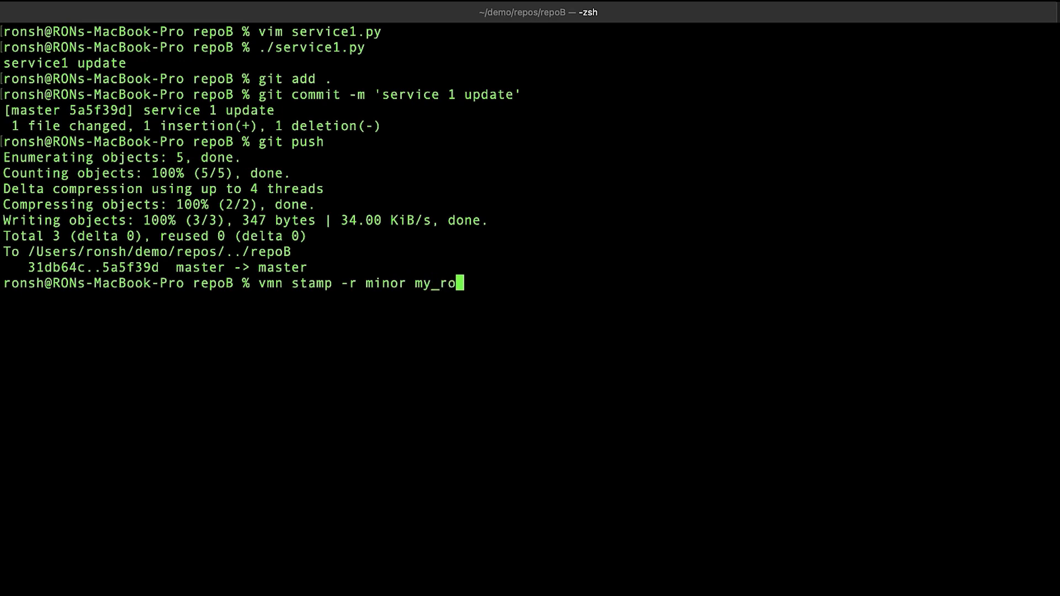
text(ot_app/s)
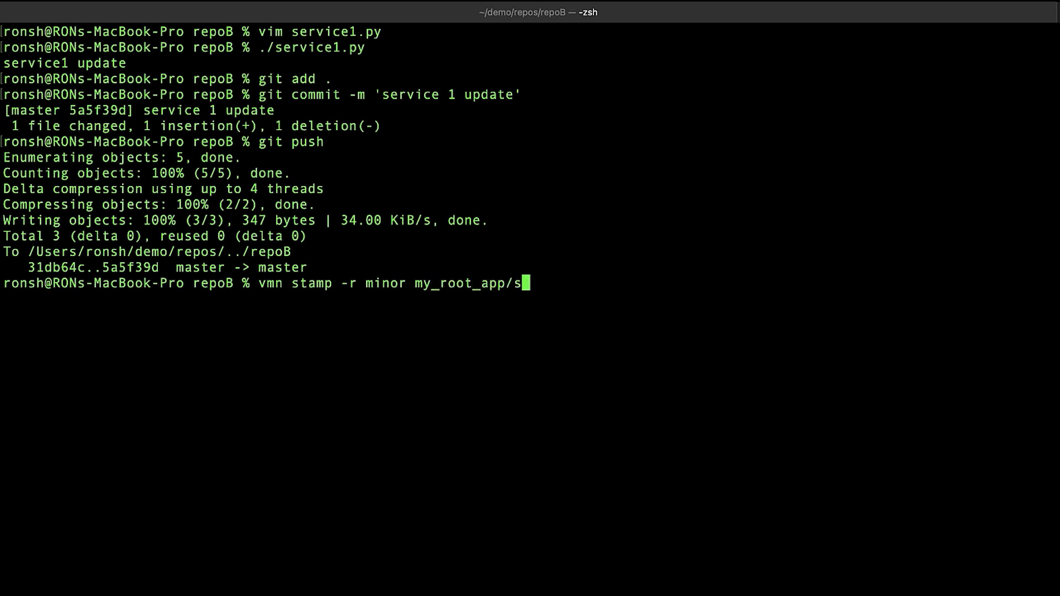
text(ervice1)
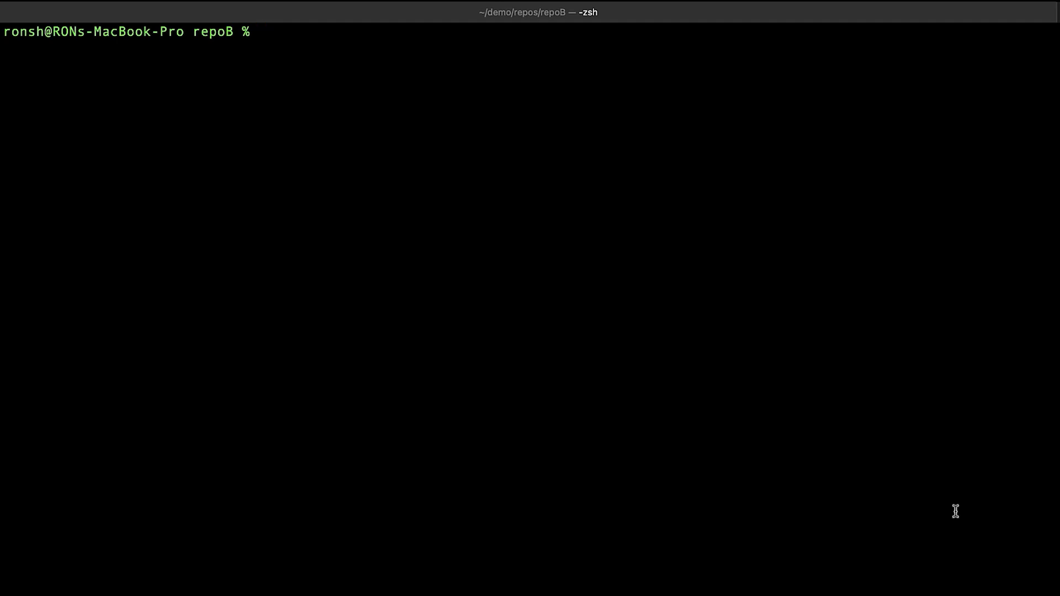
Enter 'vmn show --root my_root_a' at the prompt to query the root version.
text(vmn)
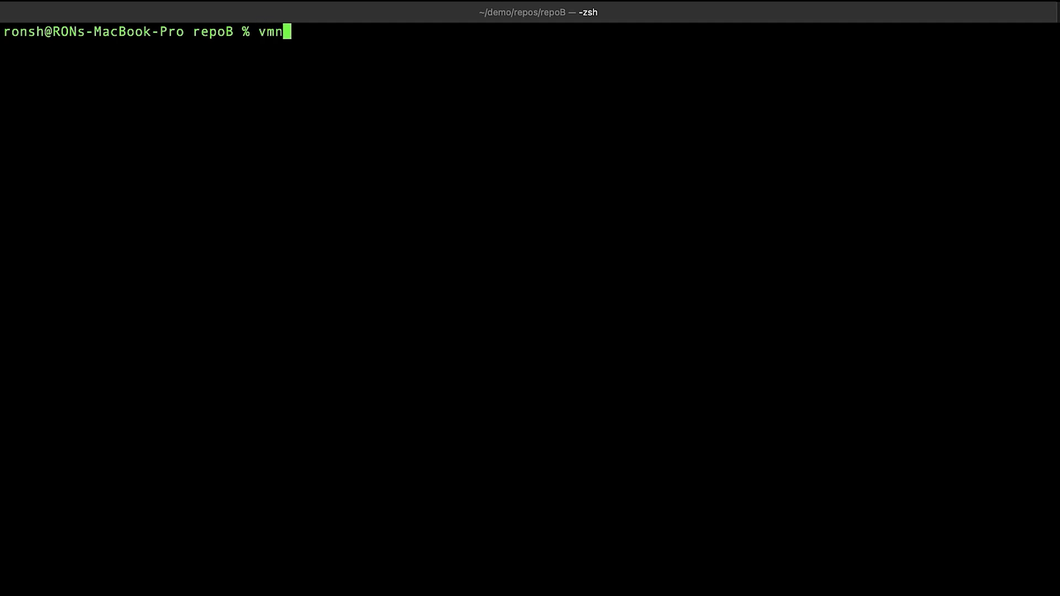
text(show --)
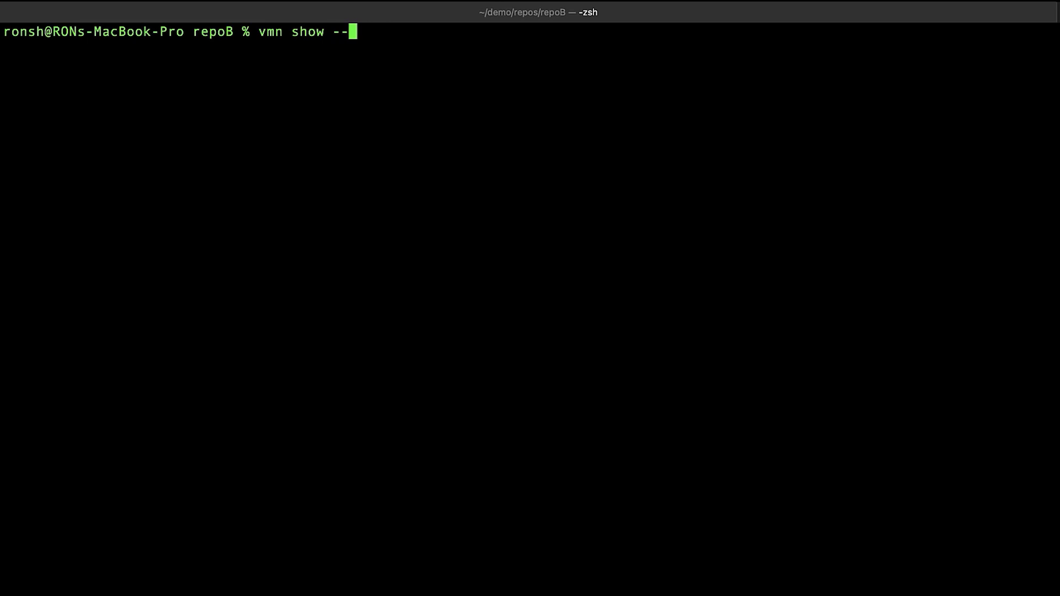
text(root my)
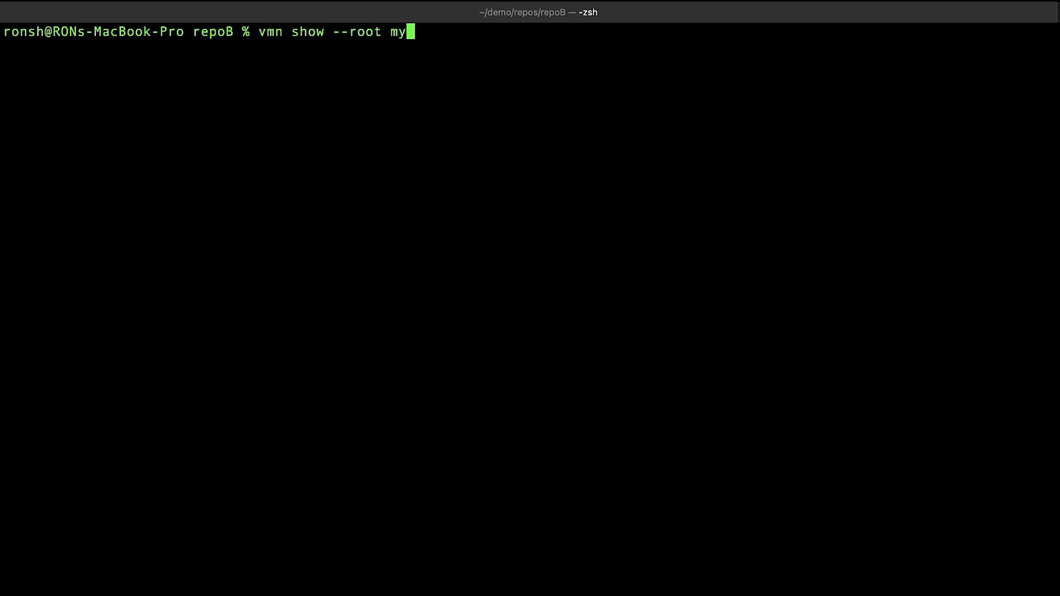
text(_root_a)
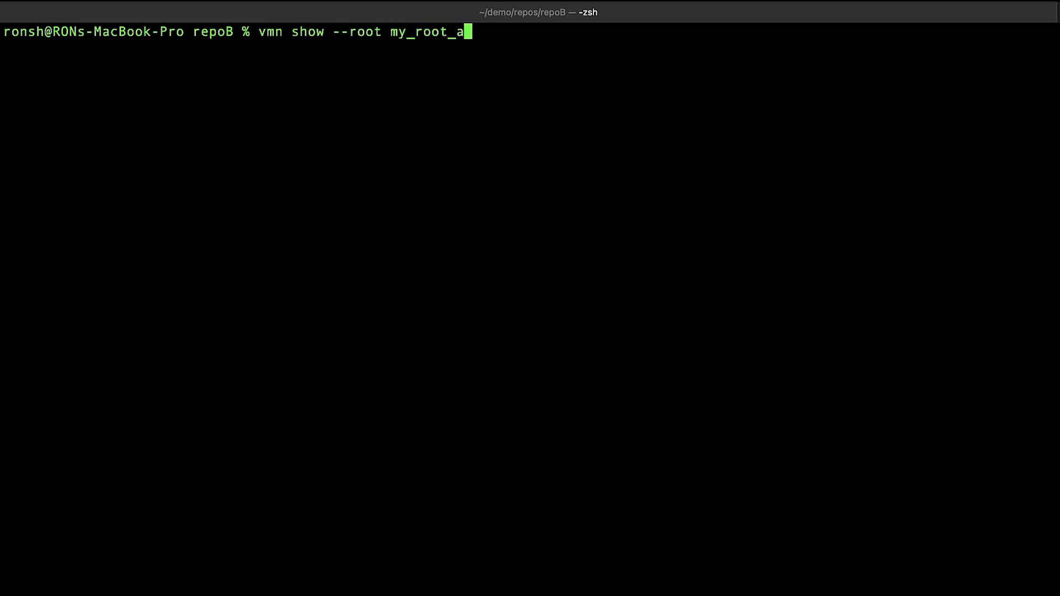